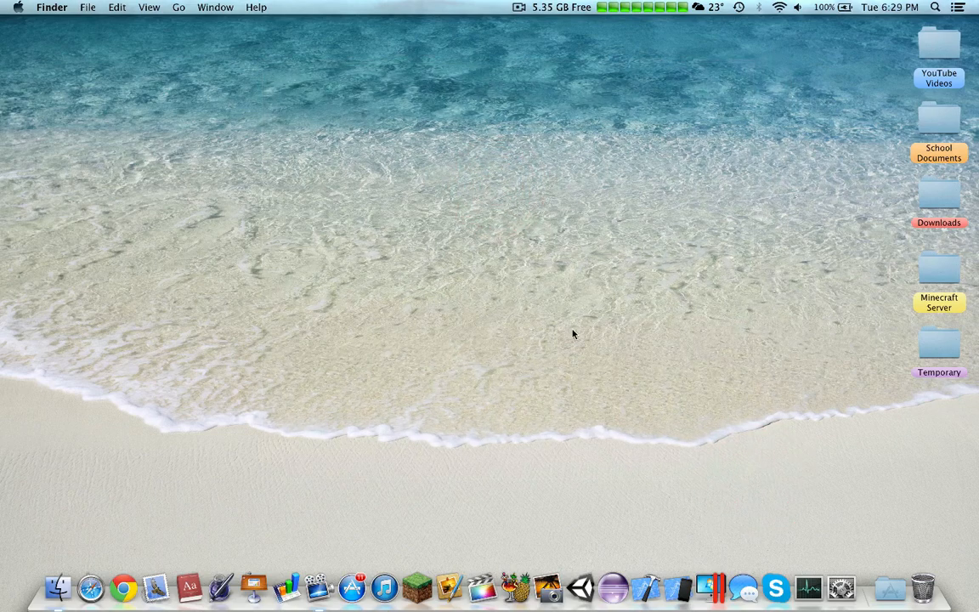
mouse_move(289, 219)
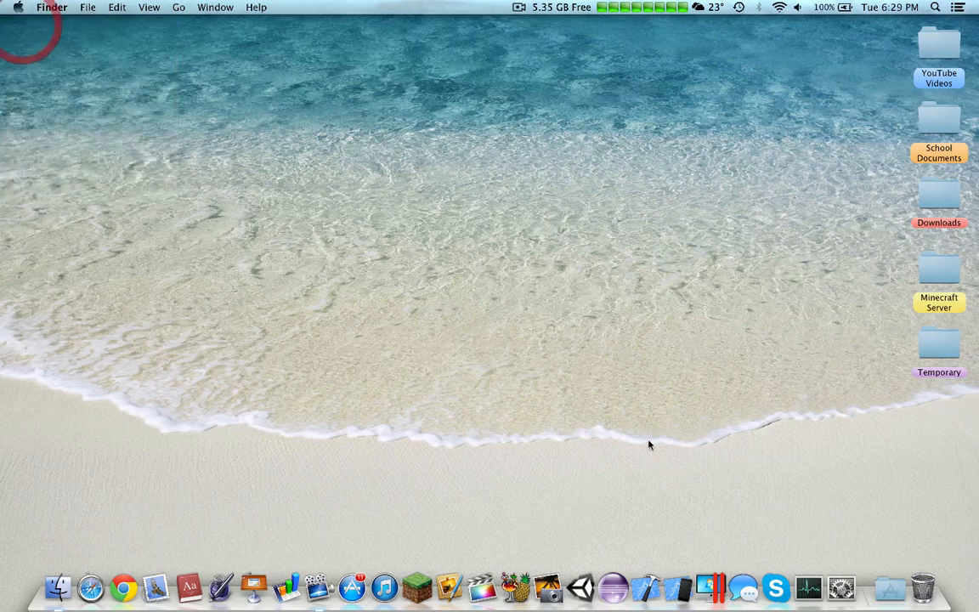
Step: Show About This Mac storage: Macintosh HD 46.86 GB free of 205.14 GB, plus BOOTCAMP
left_click(24, 6)
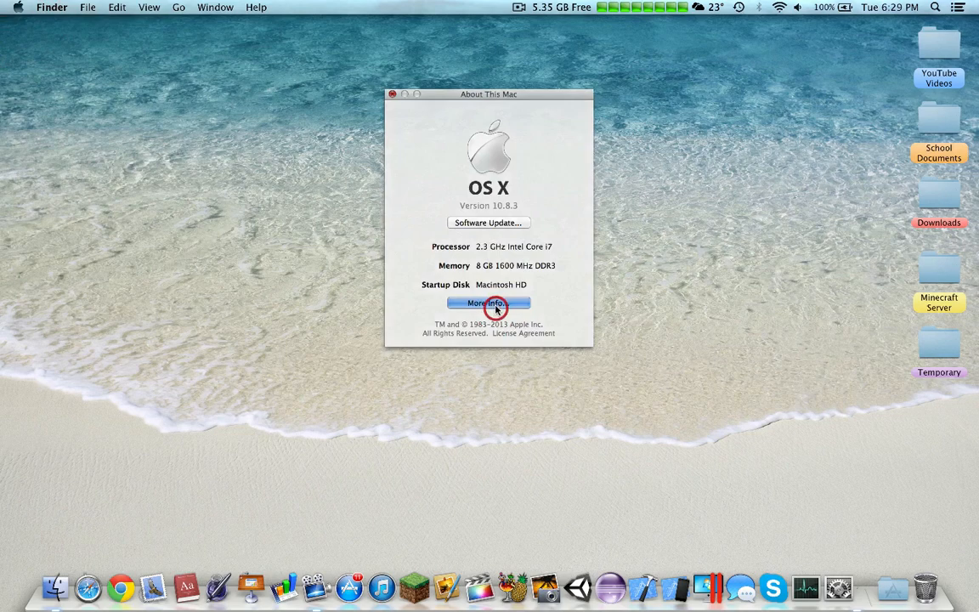
left_click(488, 303)
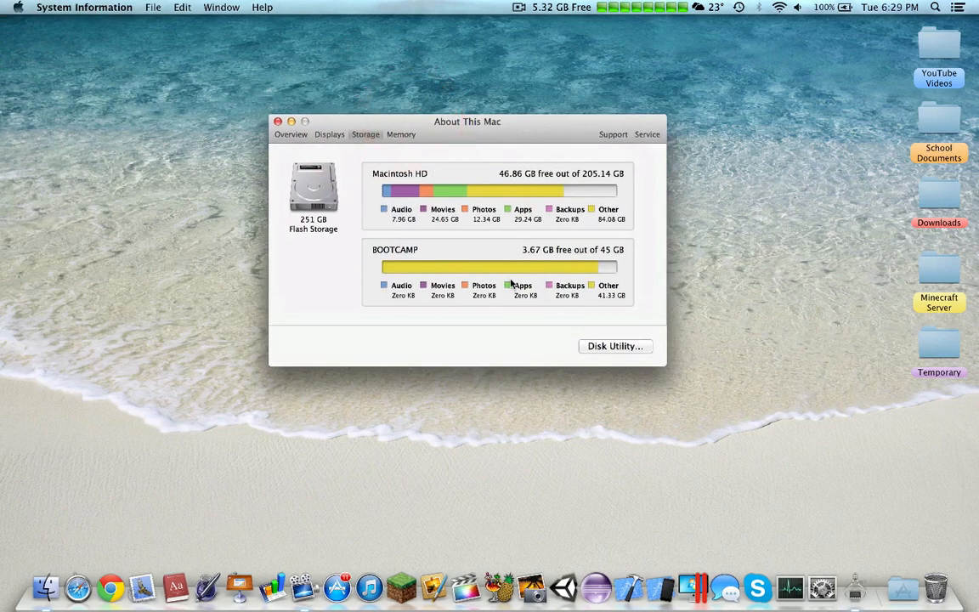
mouse_move(732, 156)
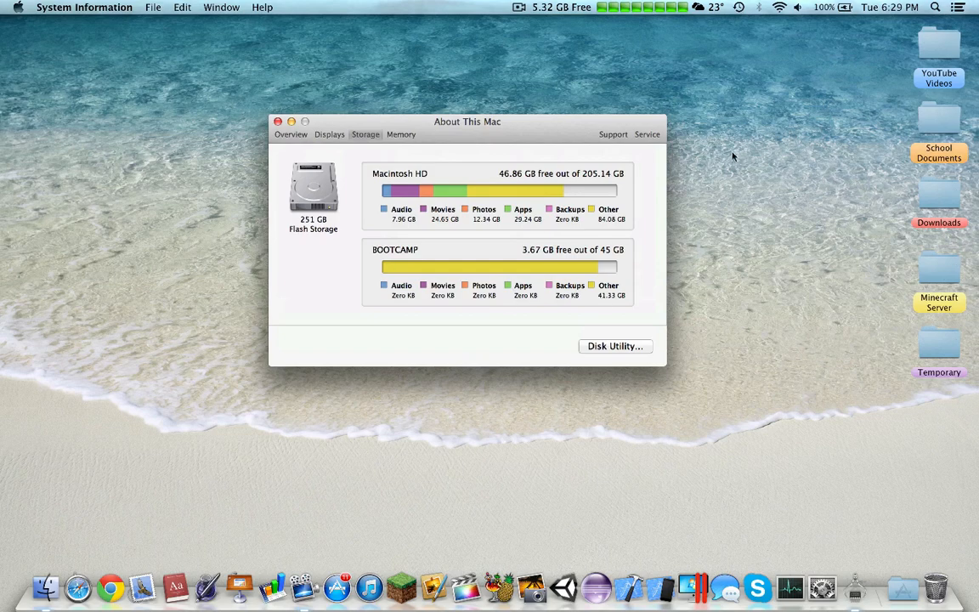
left_click_drag(467, 121, 528, 136)
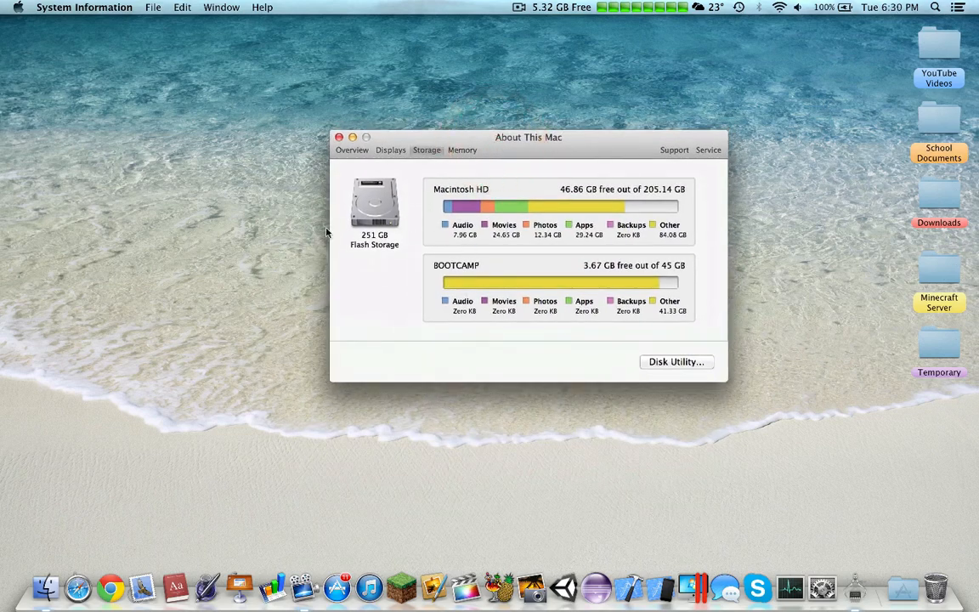
mouse_move(471, 266)
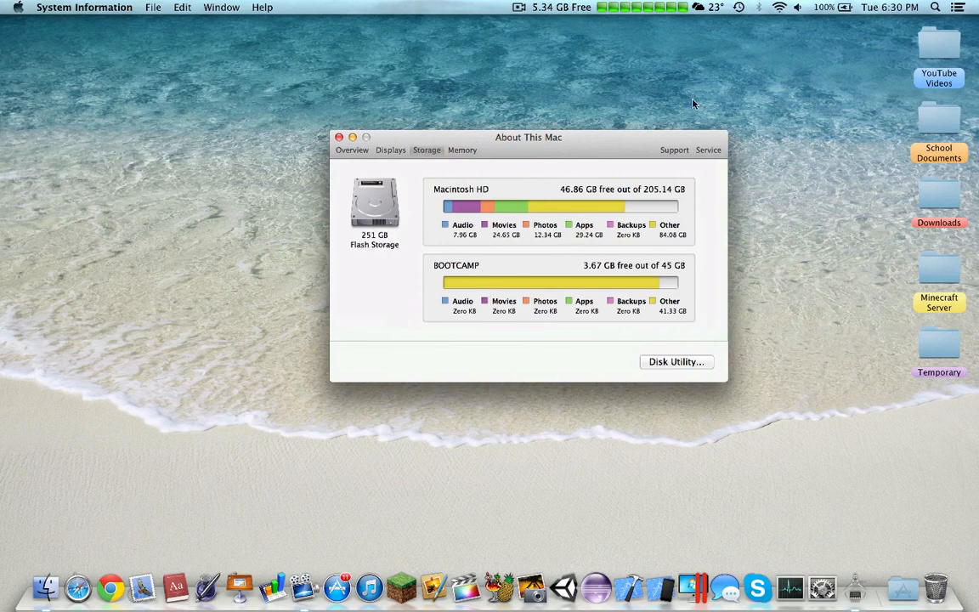
mouse_move(649, 68)
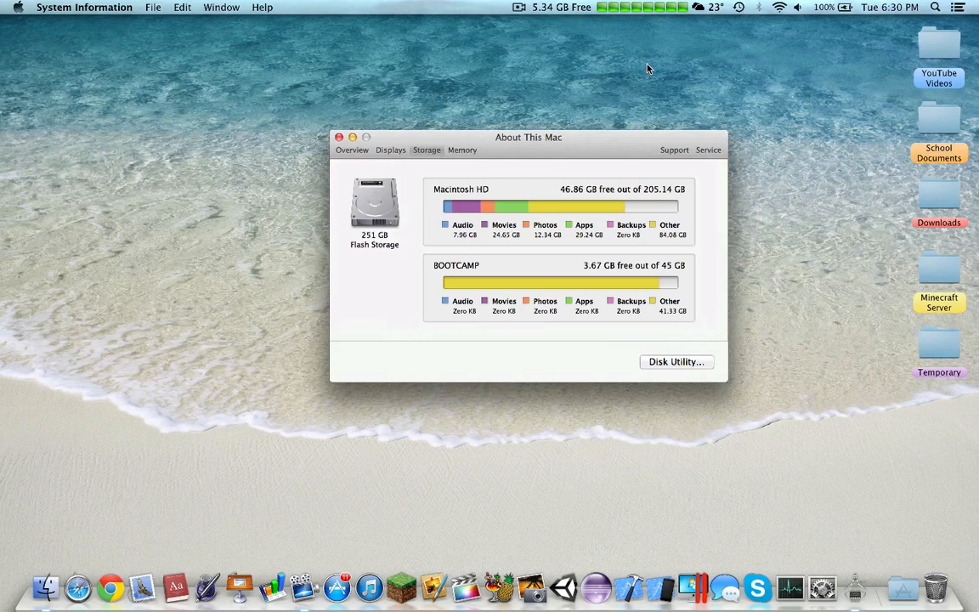
mouse_move(136, 521)
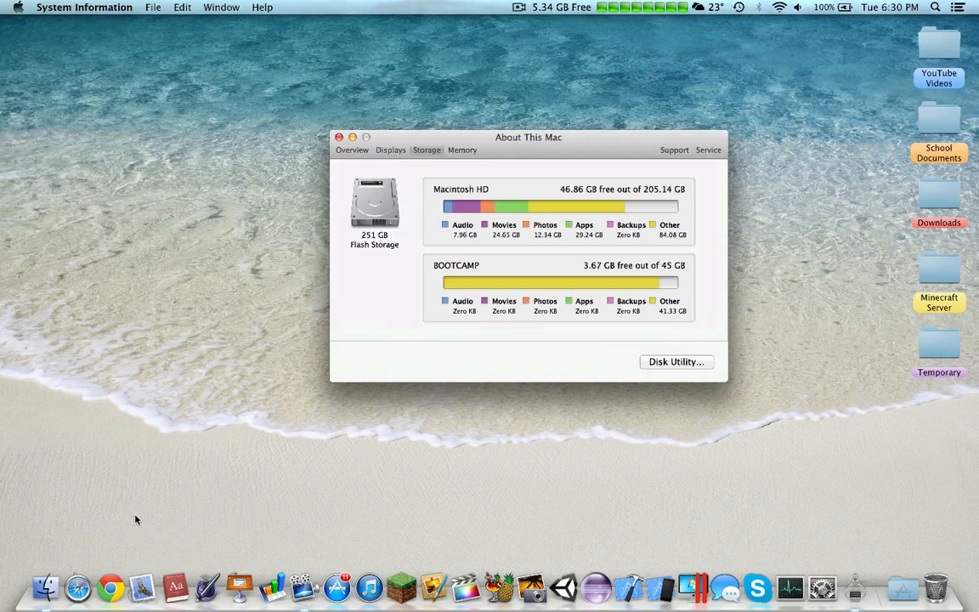
left_click_drag(528, 136, 510, 163)
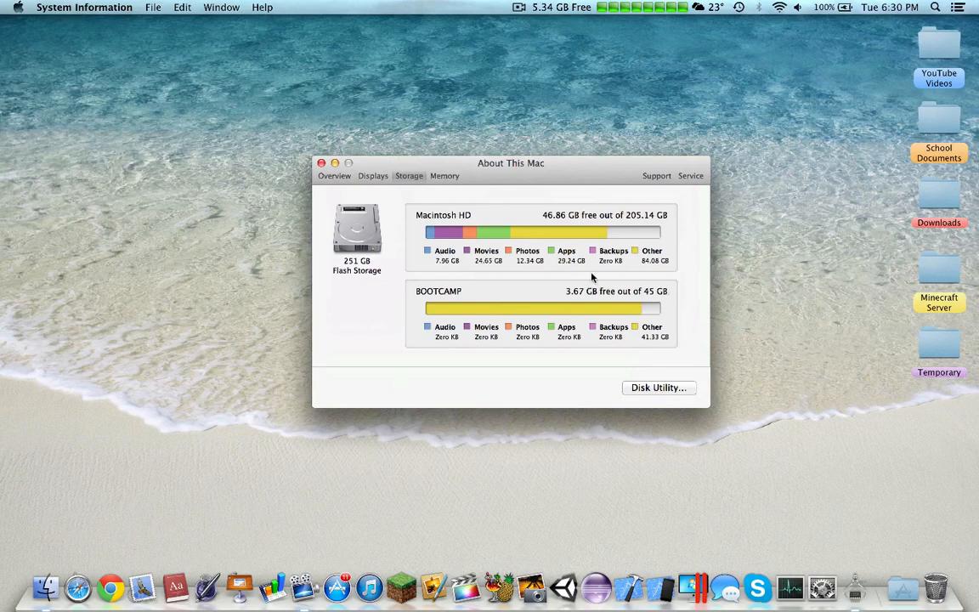
mouse_move(306, 187)
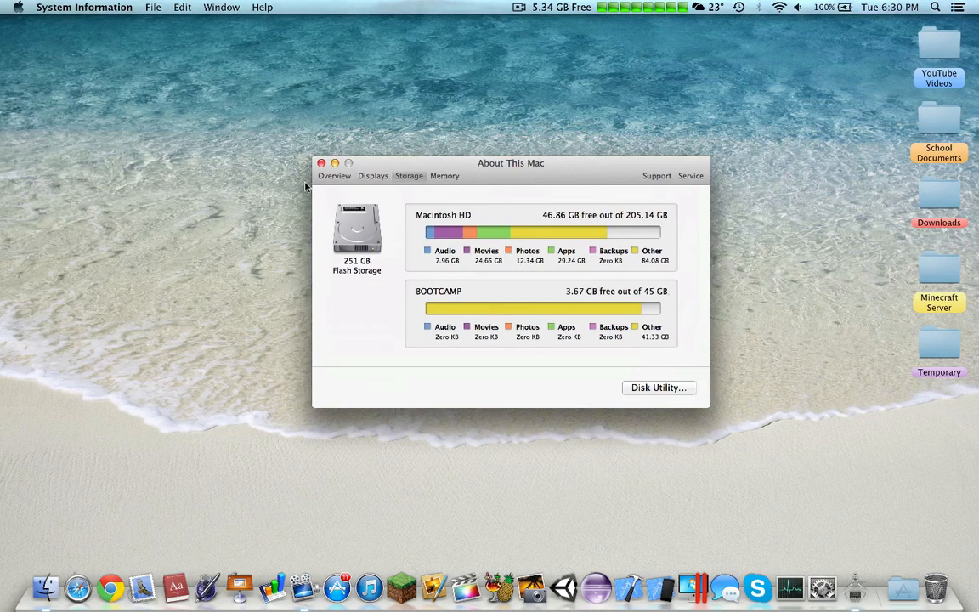
left_click_drag(510, 163, 592, 314)
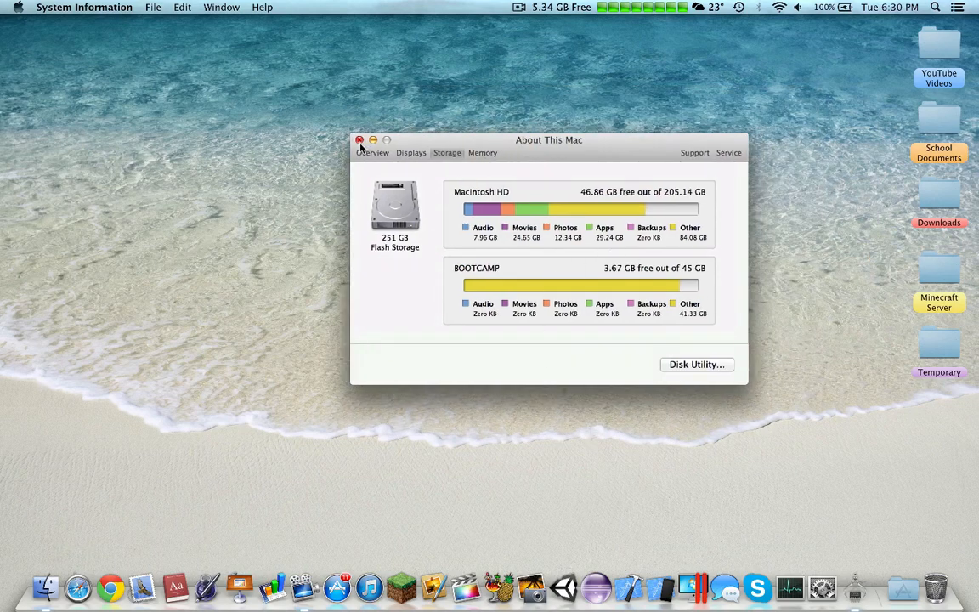
Step: Close the About This Mac storage window to return to the desktop
left_click(361, 140)
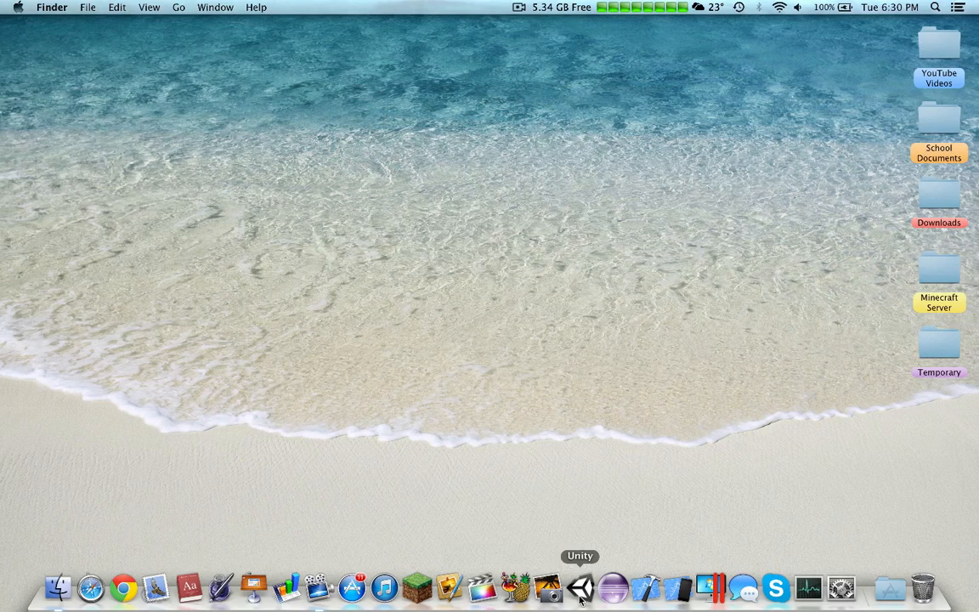
mouse_move(875, 440)
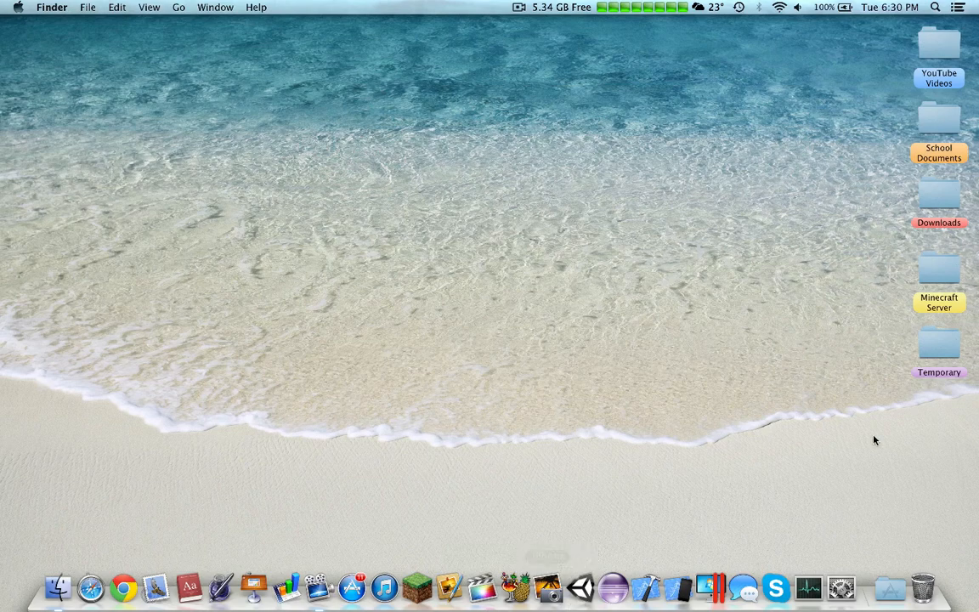
mouse_move(516, 425)
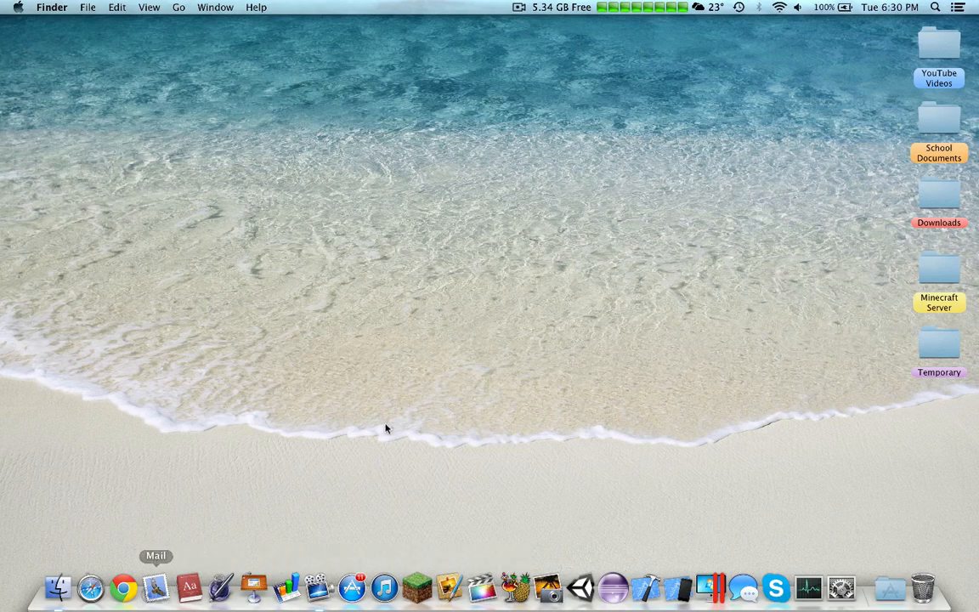
mouse_move(911, 117)
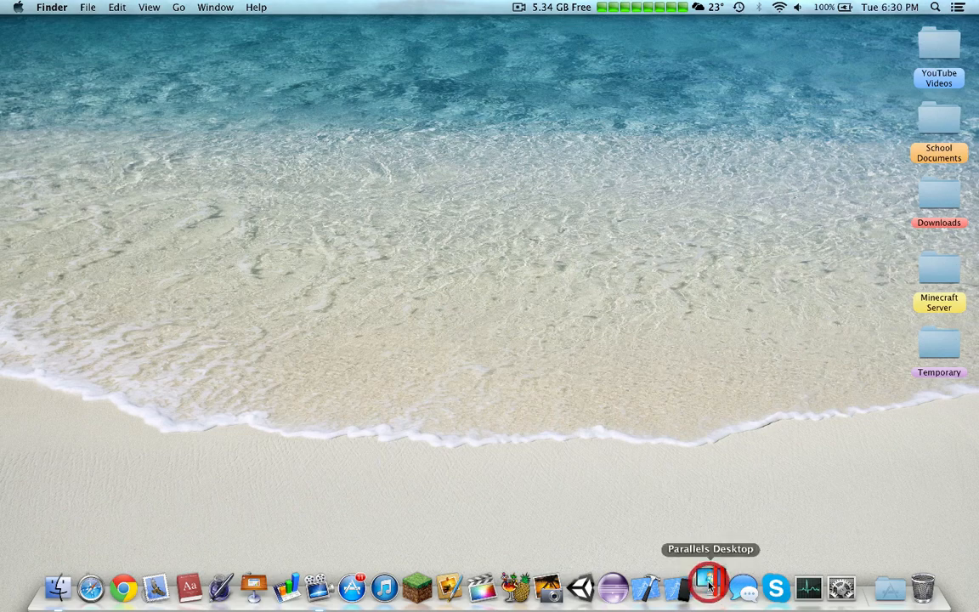
Step: Launch Parallels Desktop to see its five virtual machines, then quit it from the Dock
left_click(704, 589)
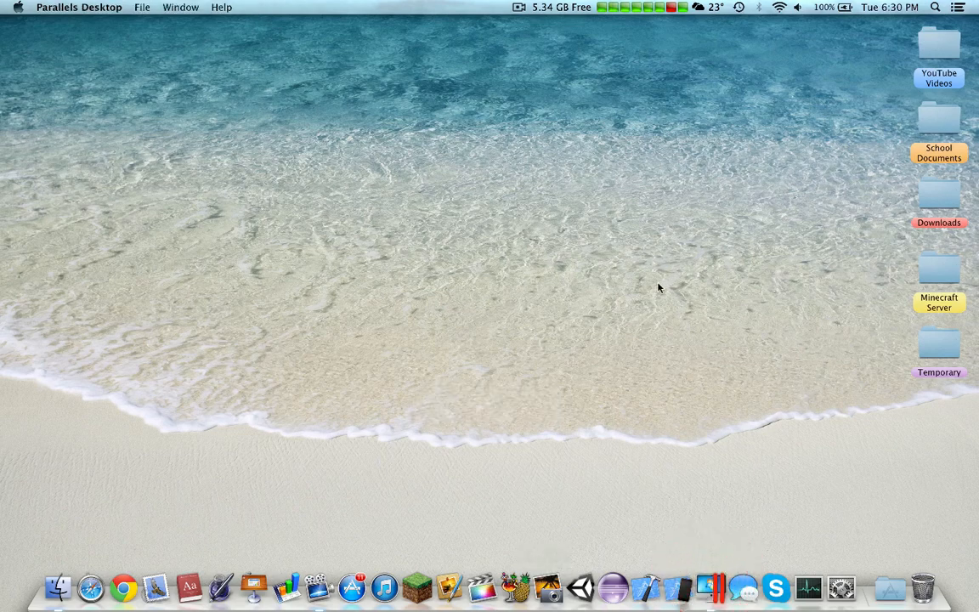
mouse_move(585, 287)
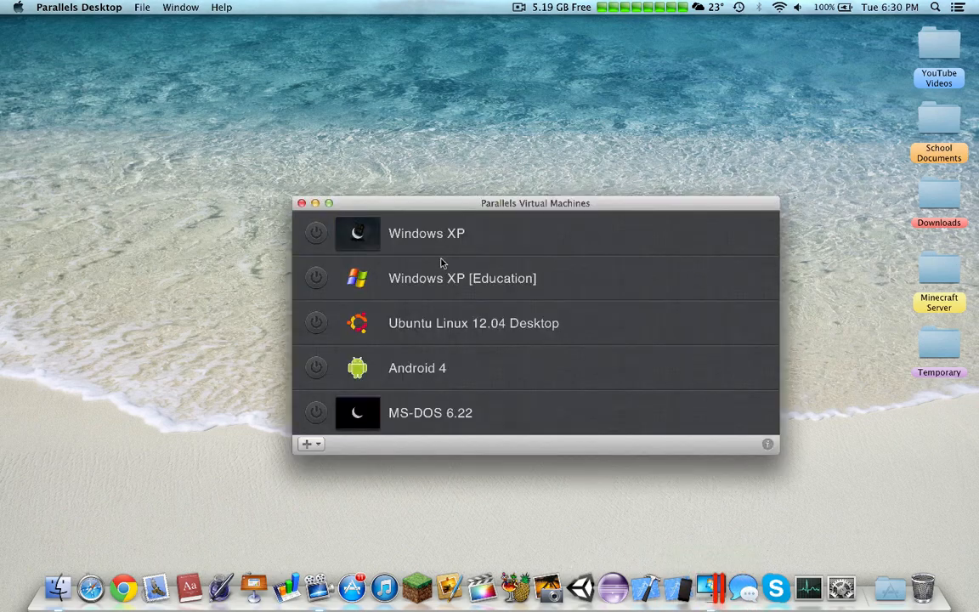
mouse_move(418, 355)
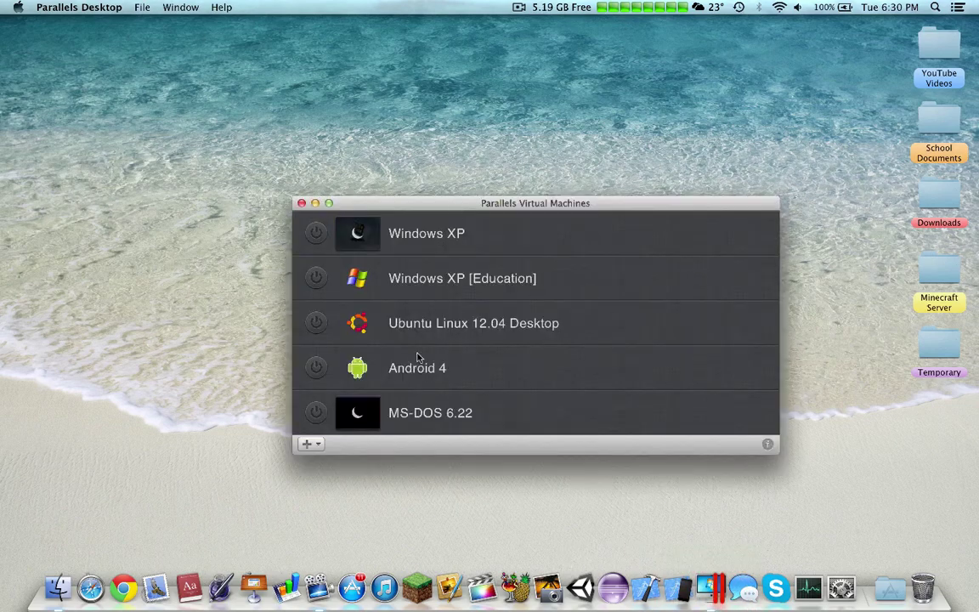
right_click(704, 597)
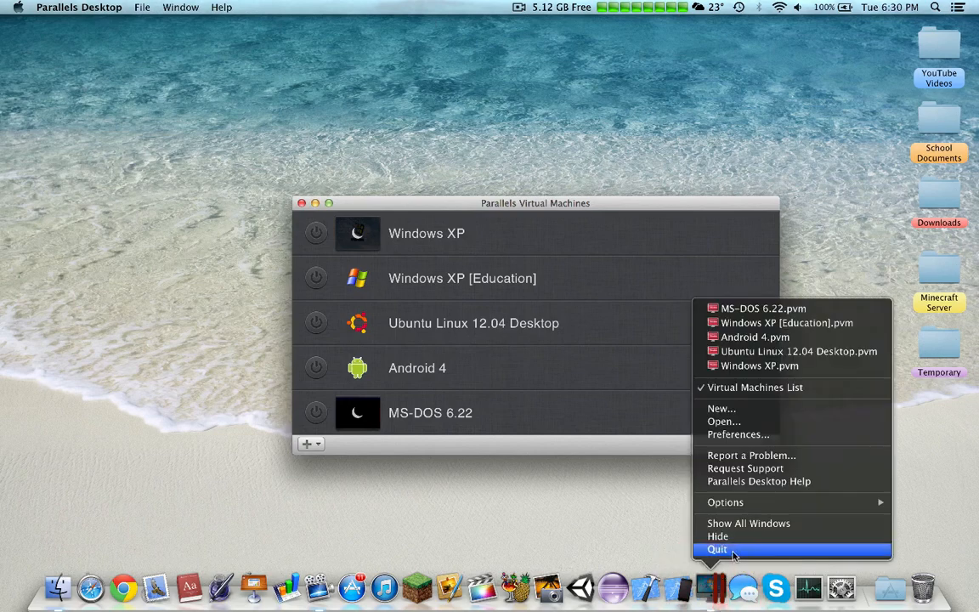
left_click(712, 544)
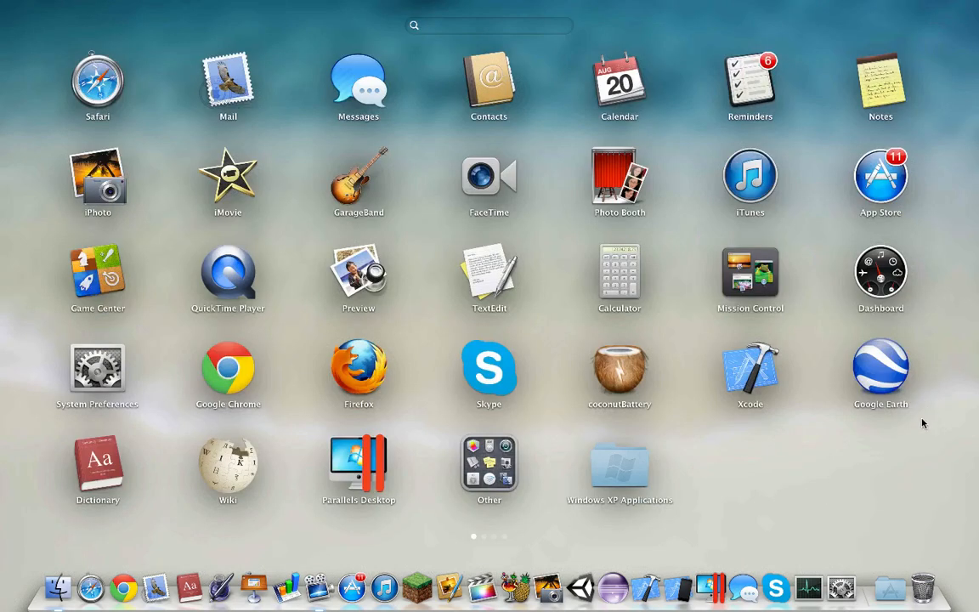
Step: Swipe through Launchpad's pages of installed games and utilities
scroll("left", 3)
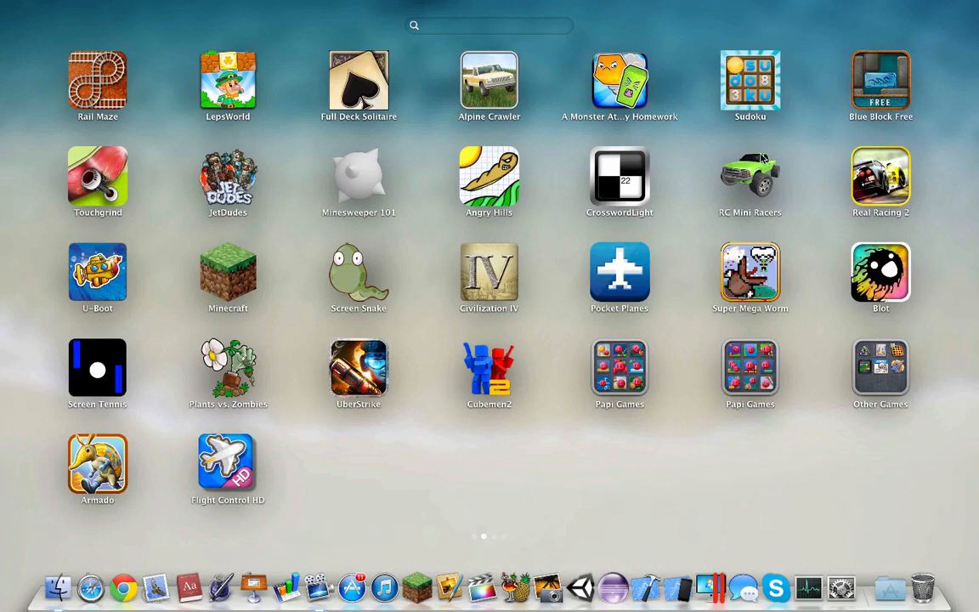
mouse_move(632, 452)
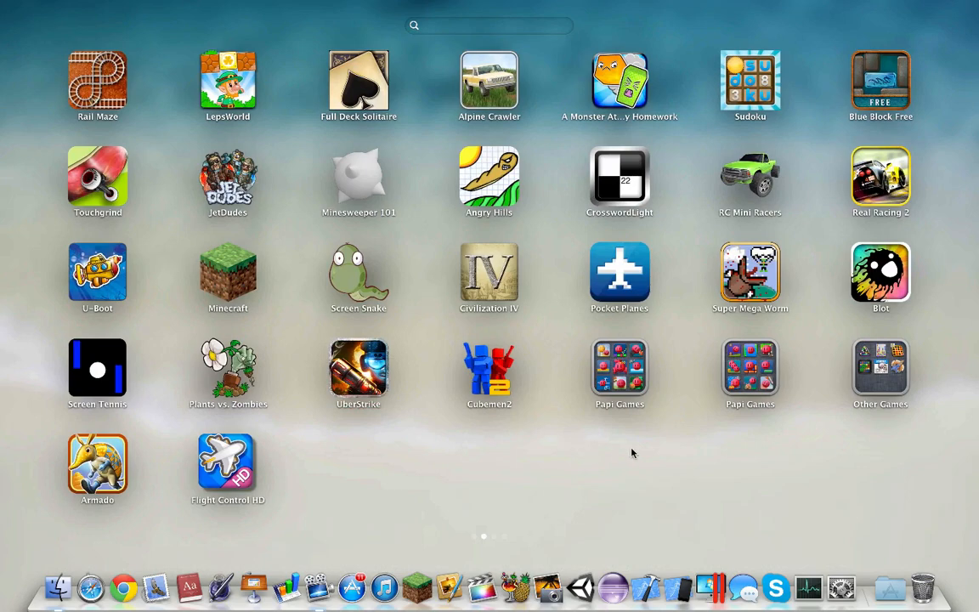
scroll("left", 3)
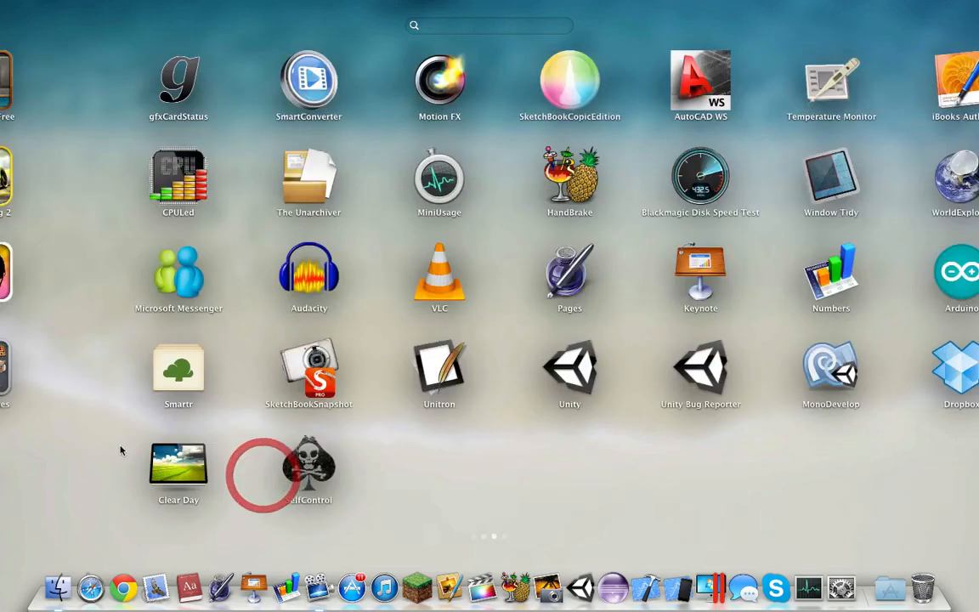
scroll("left", 3)
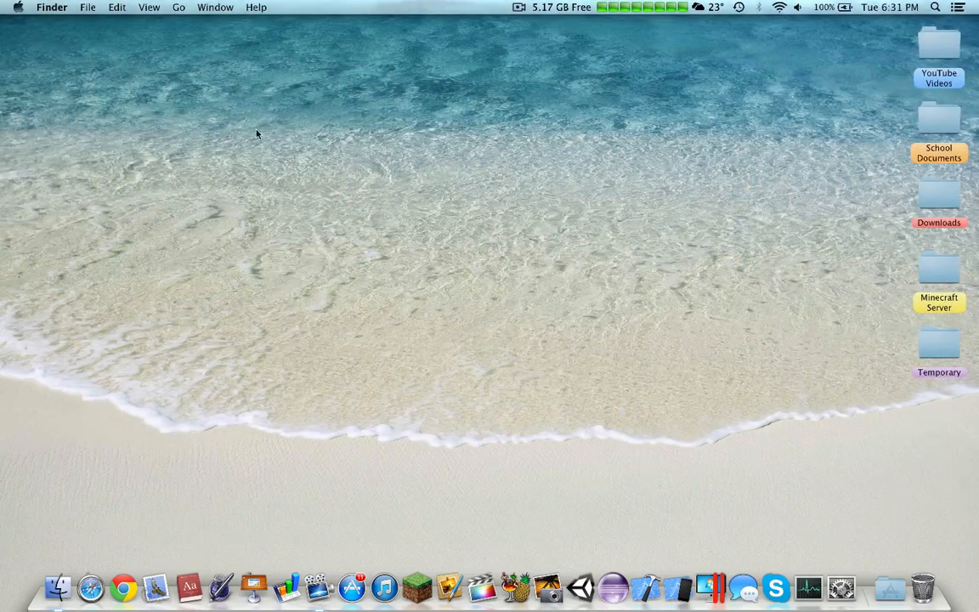
mouse_move(403, 177)
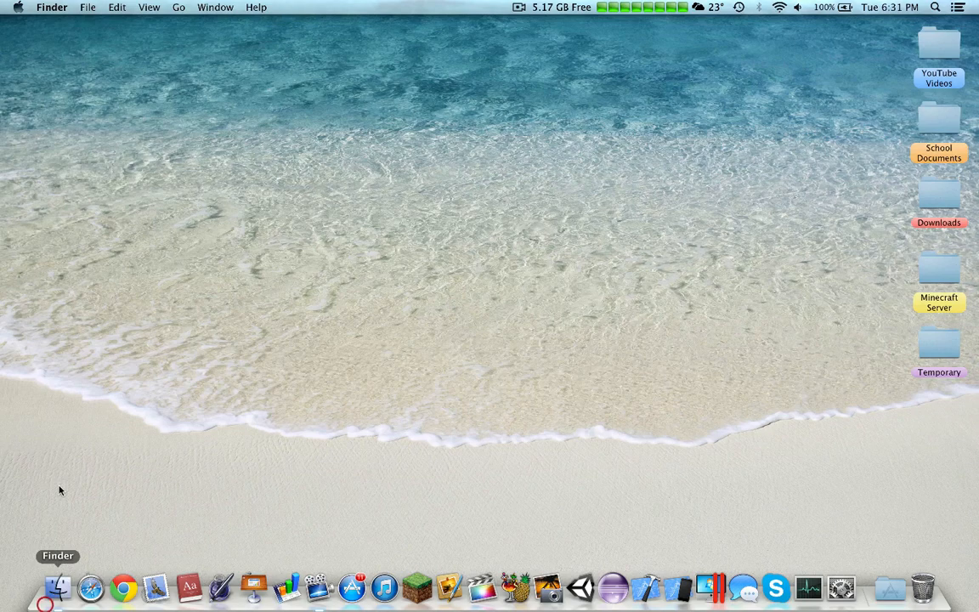
Step: Browse the Music and Downloads folders in a new Finder window, checking the Arrange options
left_click(61, 585)
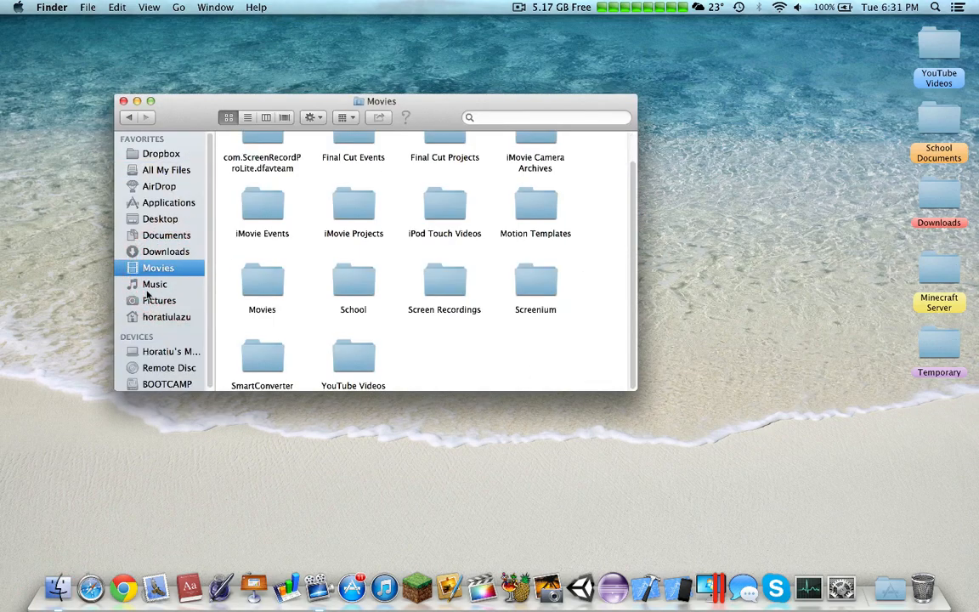
left_click(154, 284)
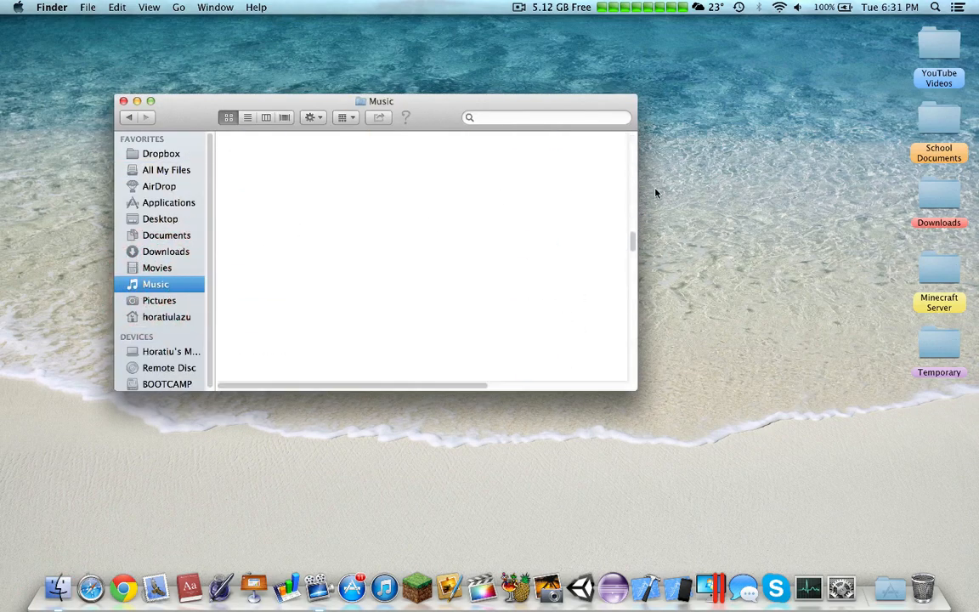
left_click(343, 118)
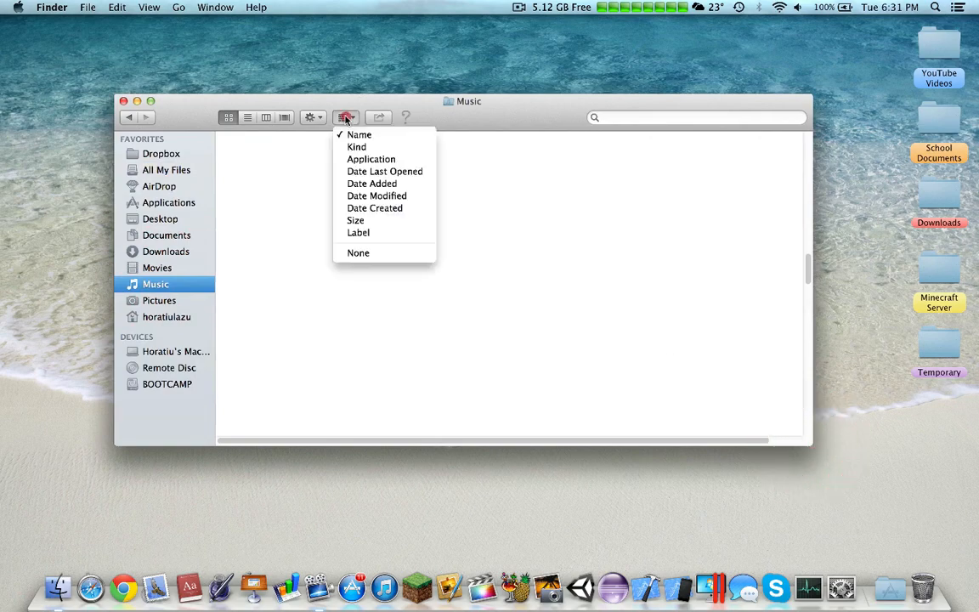
left_click(357, 252)
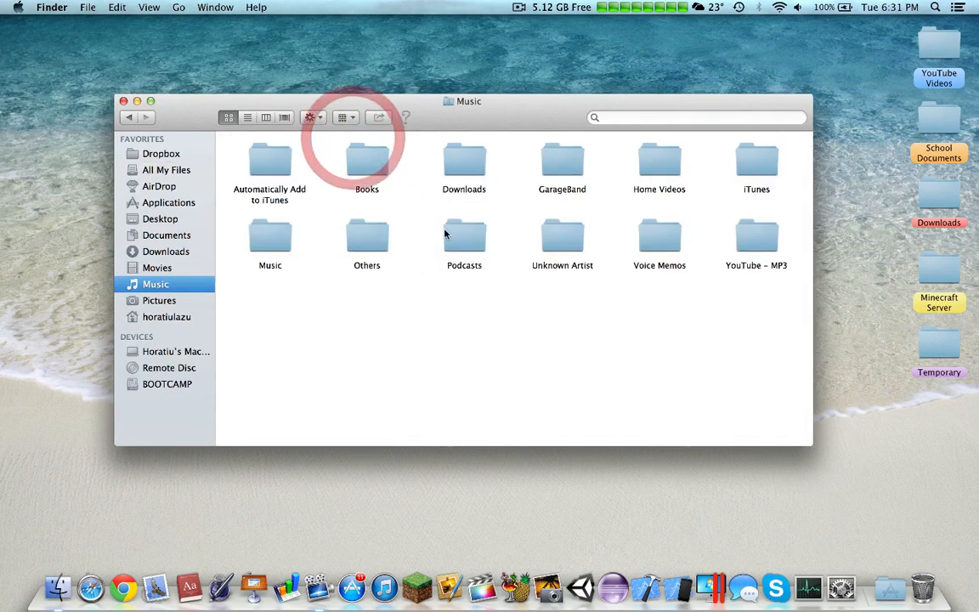
left_click(166, 252)
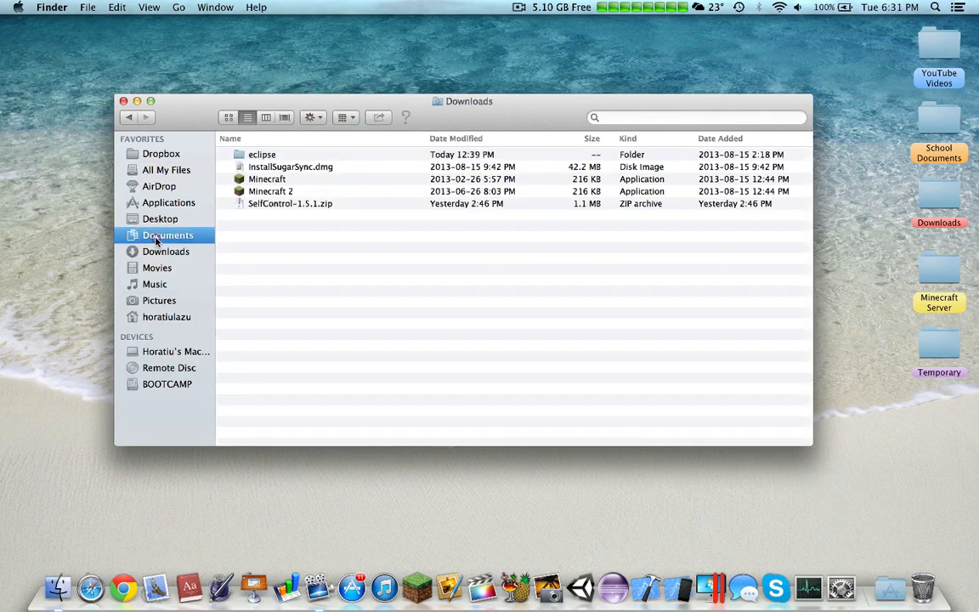
Step: Browse Documents and Pictures arranged by name, then close the Finder window
left_click(167, 235)
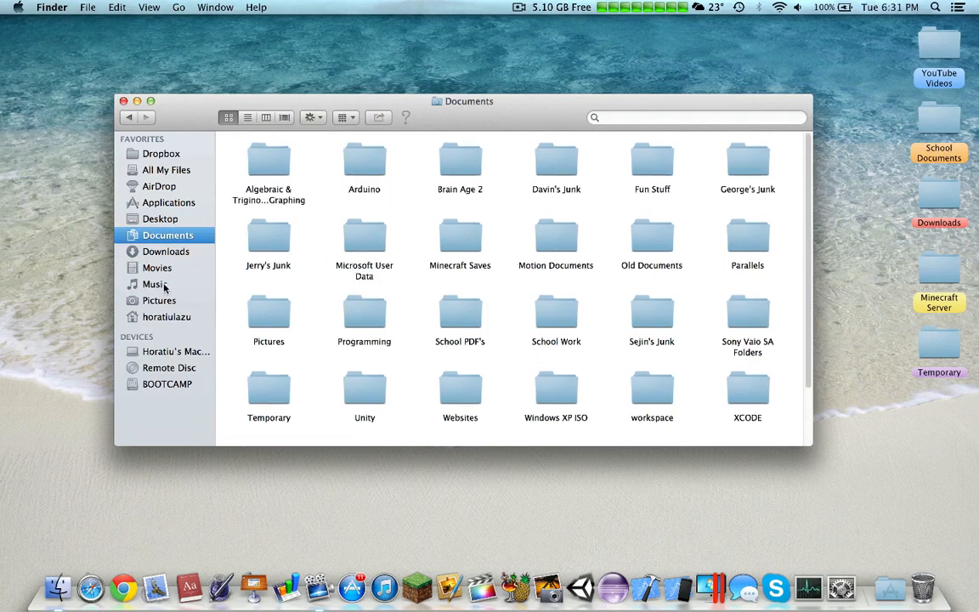
left_click(160, 299)
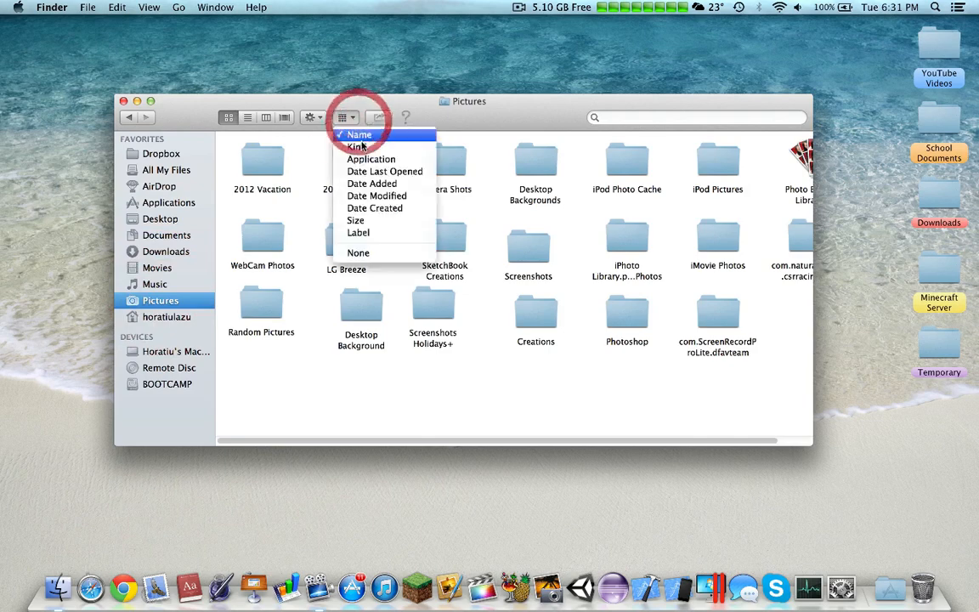
left_click(357, 134)
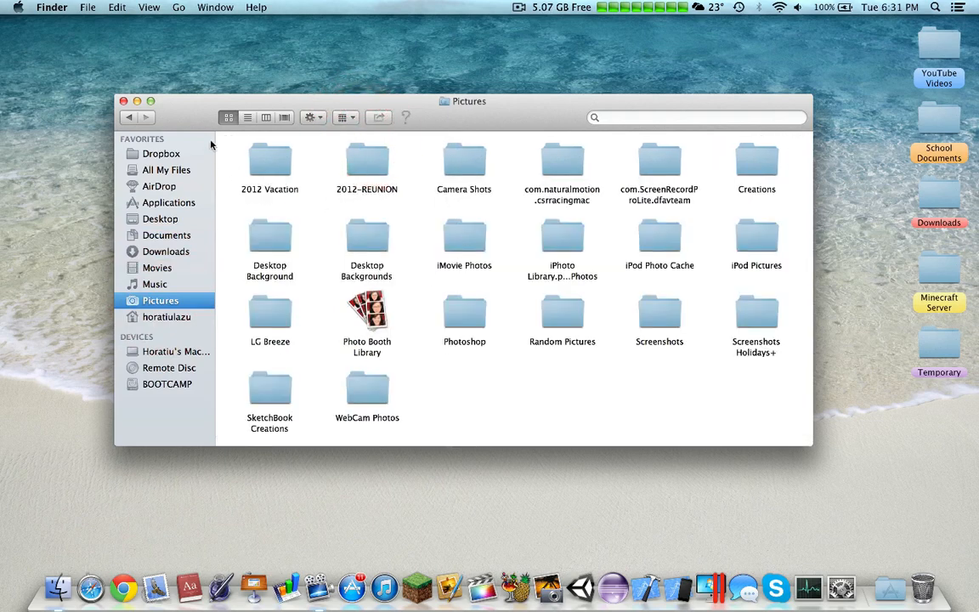
left_click(167, 252)
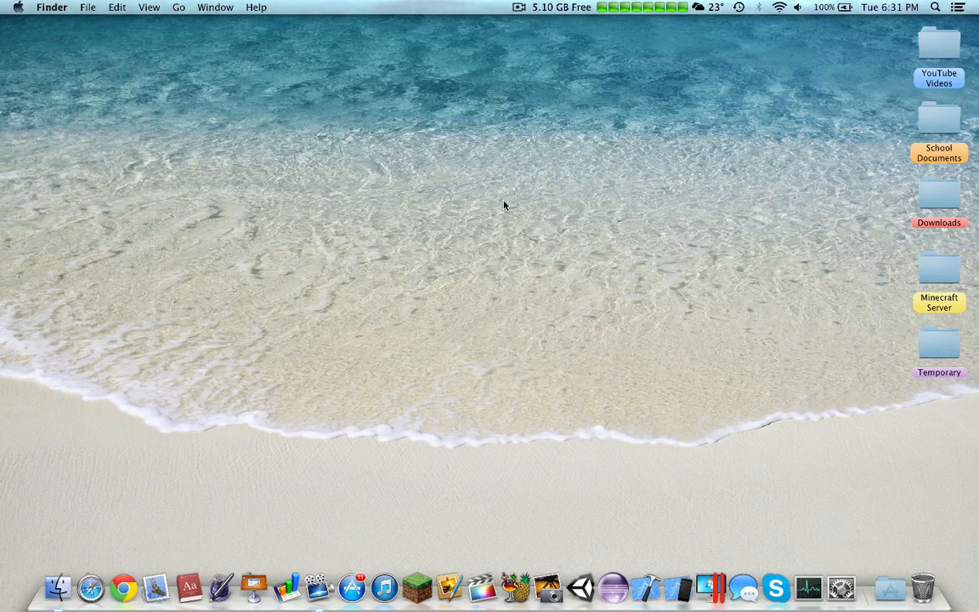
Step: Reopen About This Mac storage showing Macintosh HD with 47.07 GB free of 205.14 GB
left_click(24, 7)
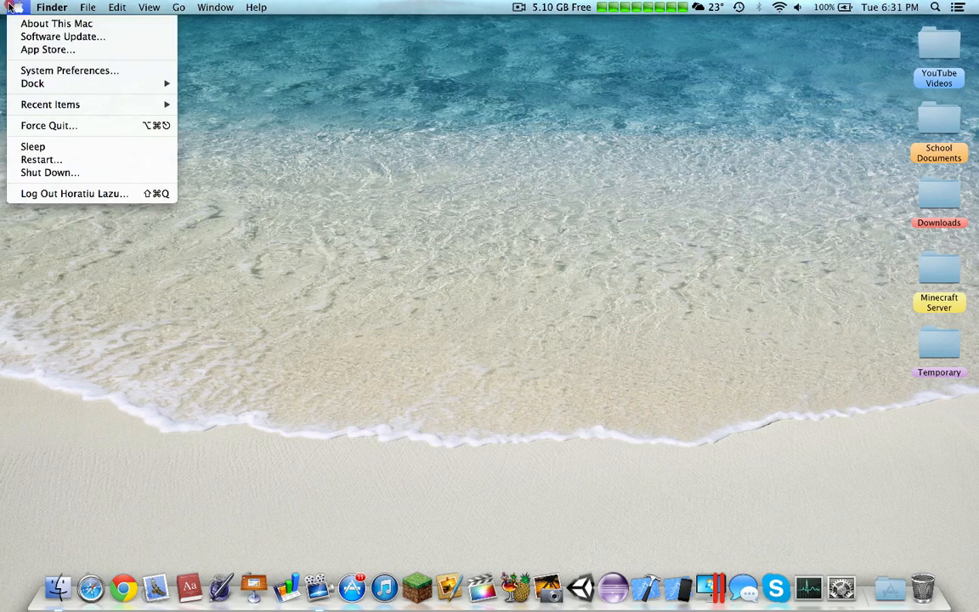
left_click(447, 168)
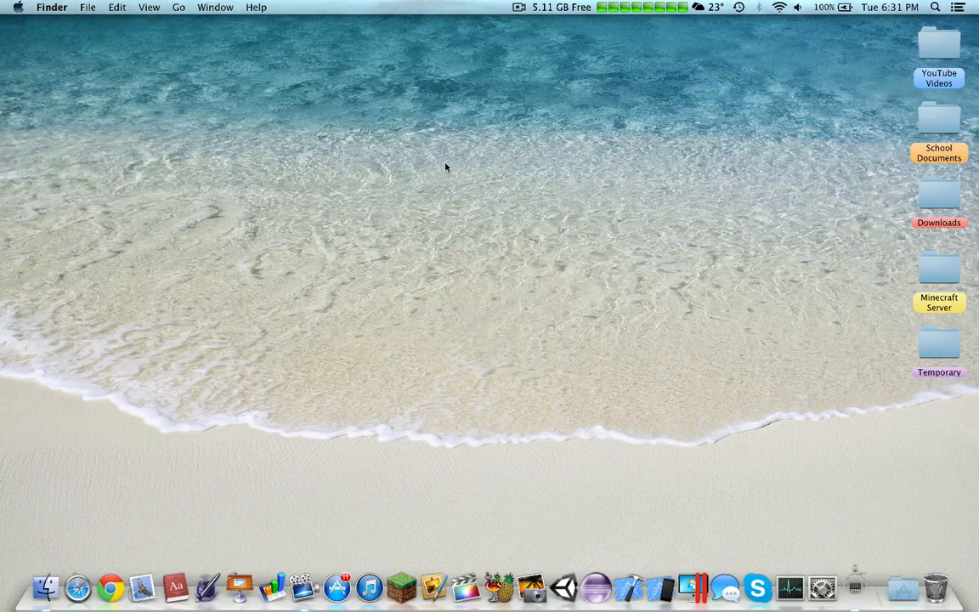
left_click(388, 79)
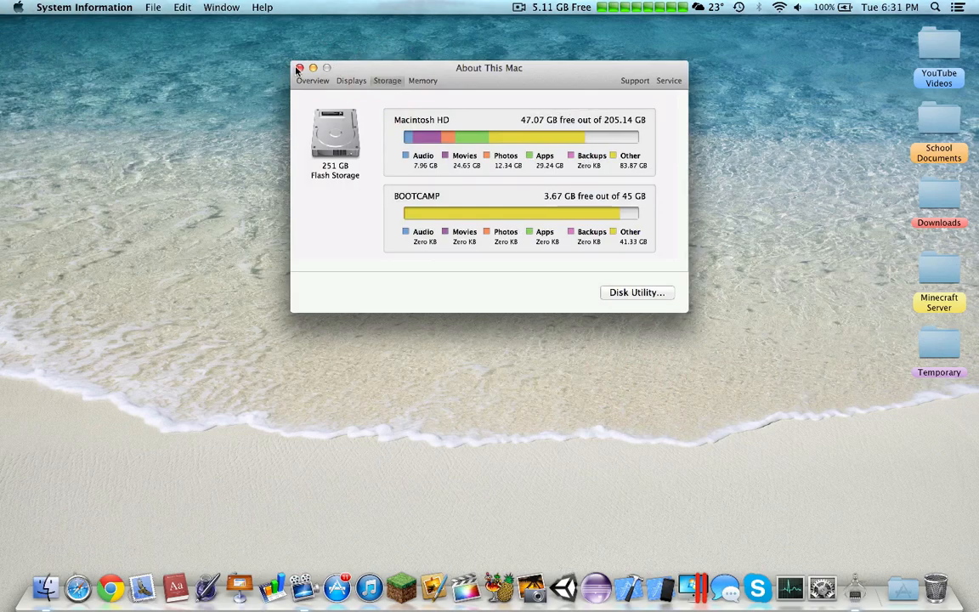
Step: Close About This Mac and page through Launchpad to launch Disk Inventory X
left_click(300, 68)
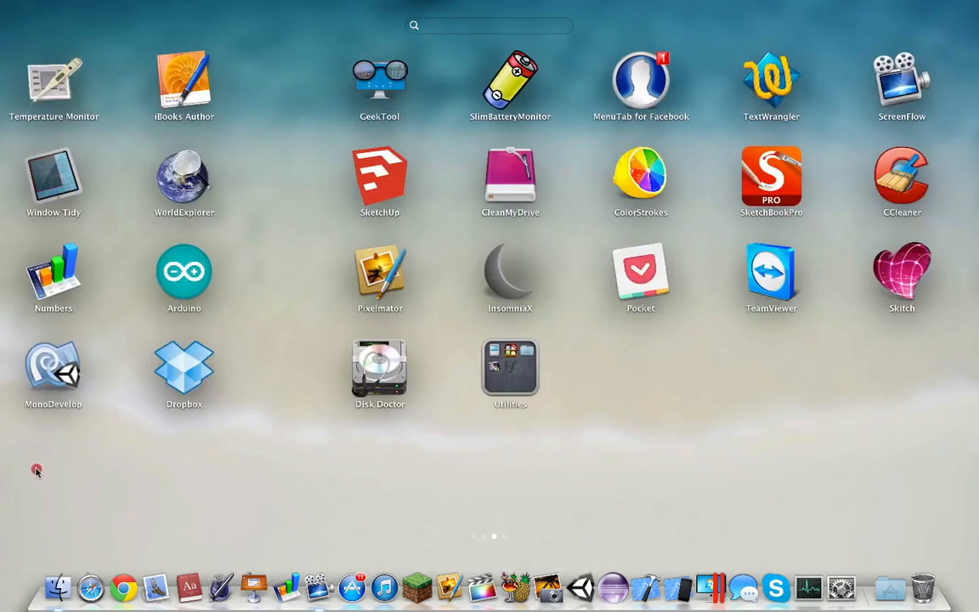
scroll("left", 3)
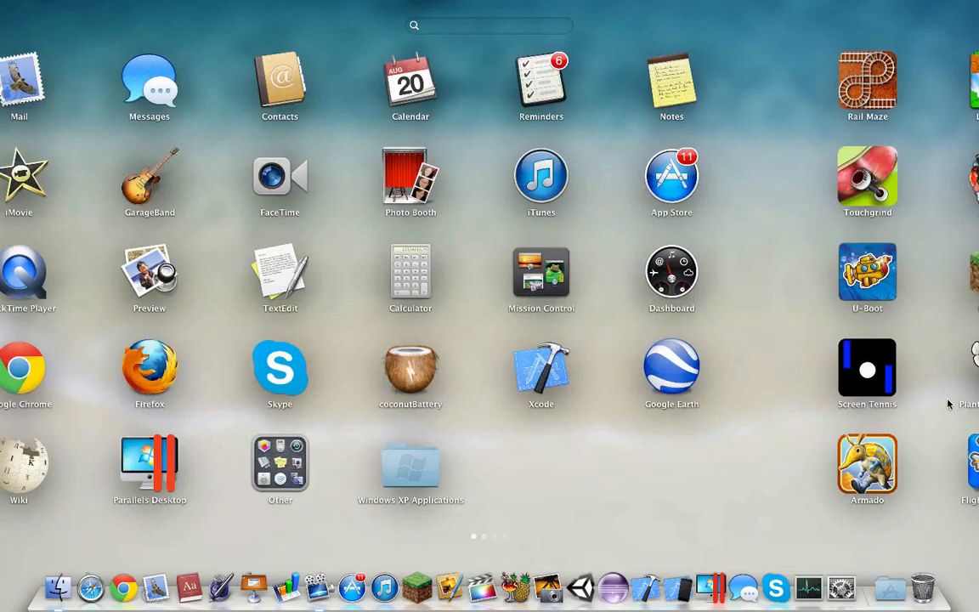
left_click(279, 464)
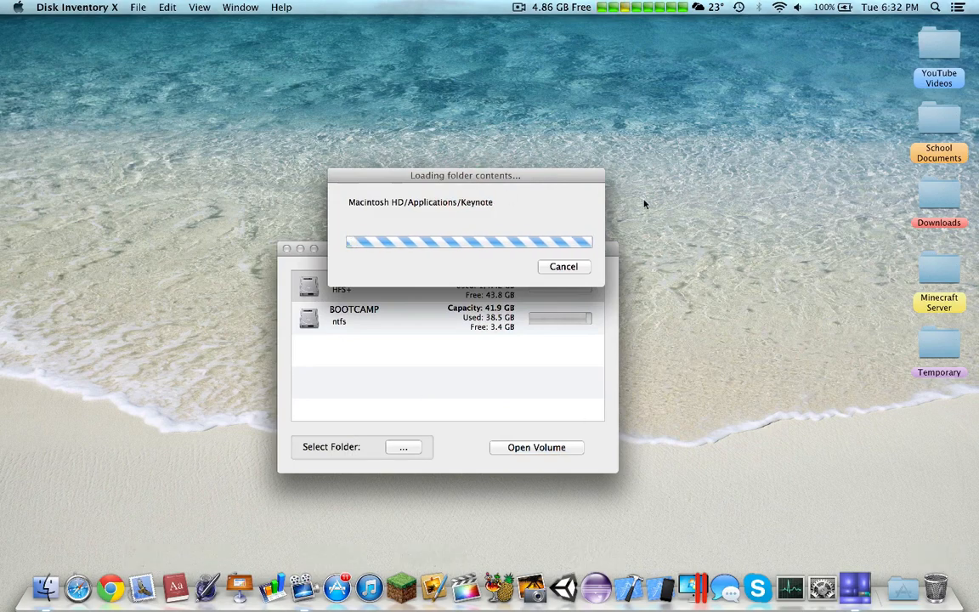
mouse_move(207, 581)
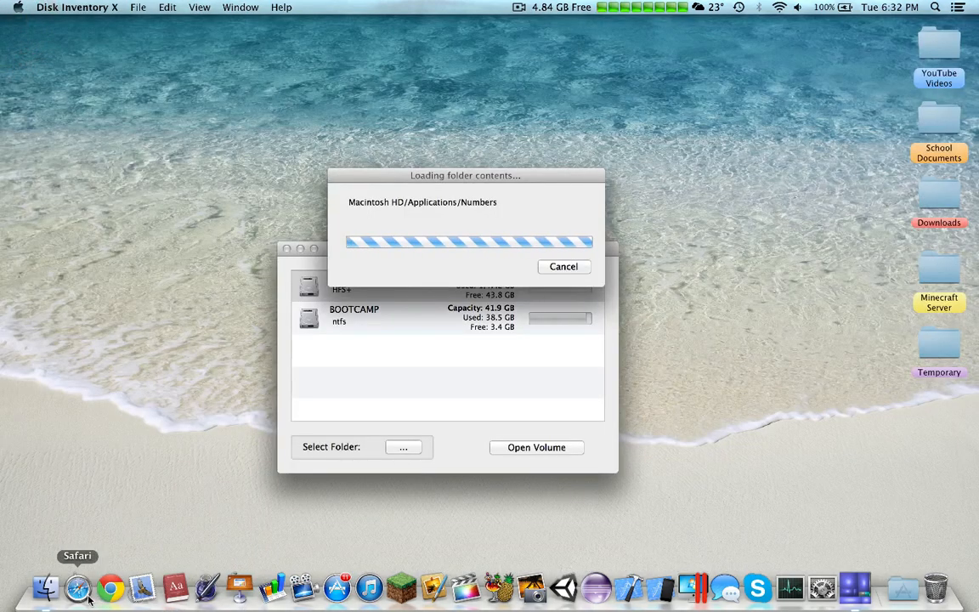
Step: Quit Safari from the Dock while Disk Inventory X scans Macintosh HD
left_click(75, 581)
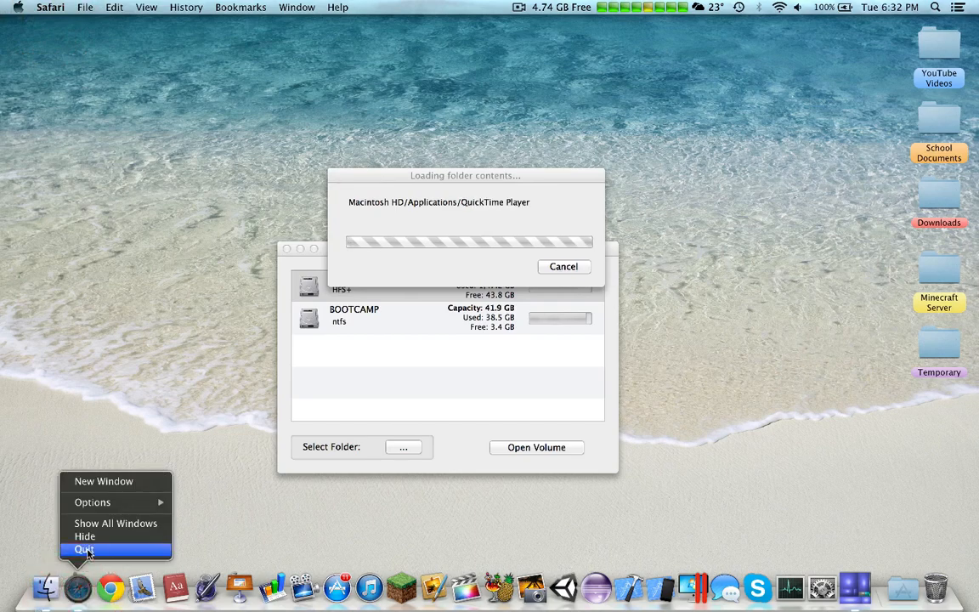
left_click(85, 546)
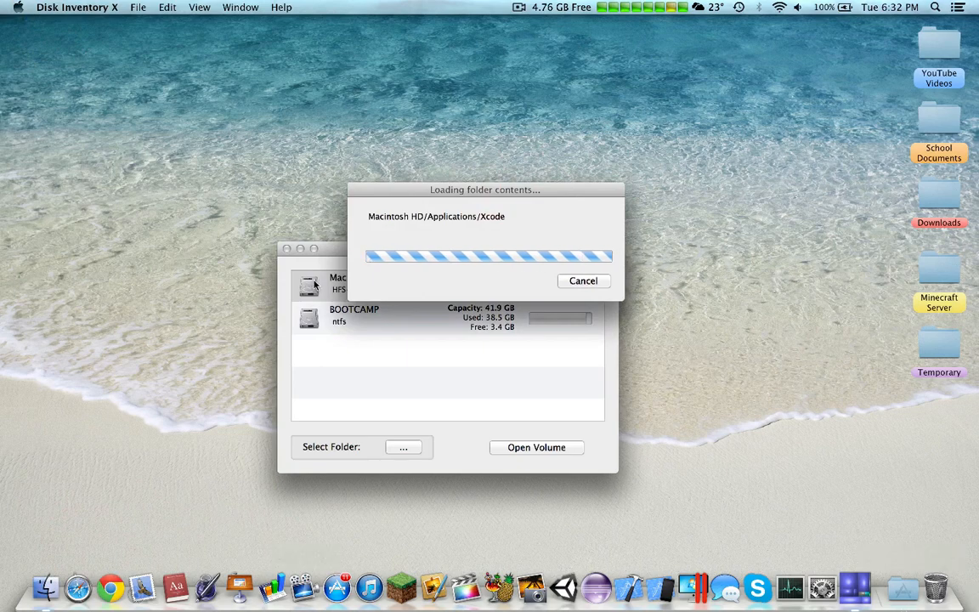
mouse_move(551, 129)
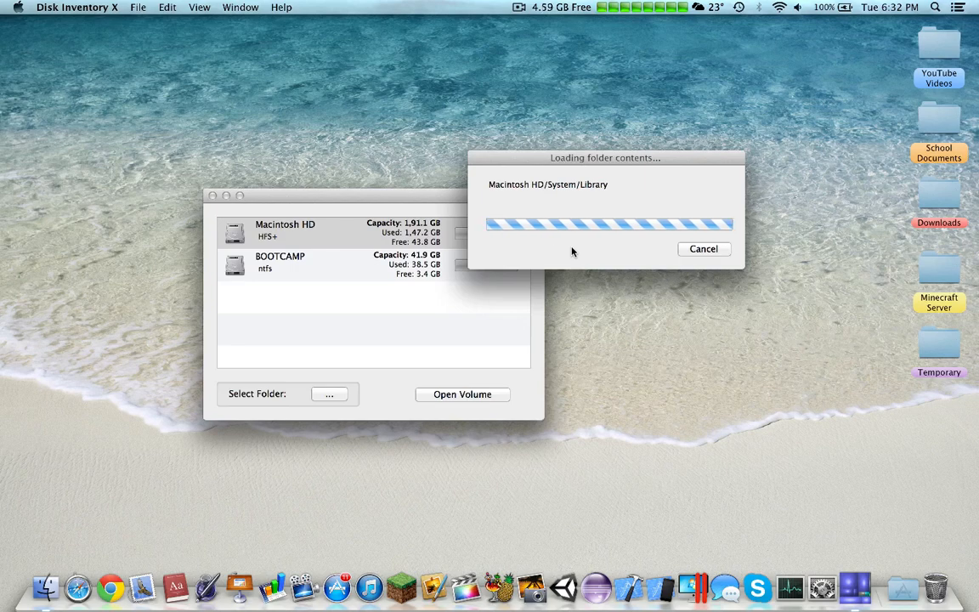
mouse_move(381, 185)
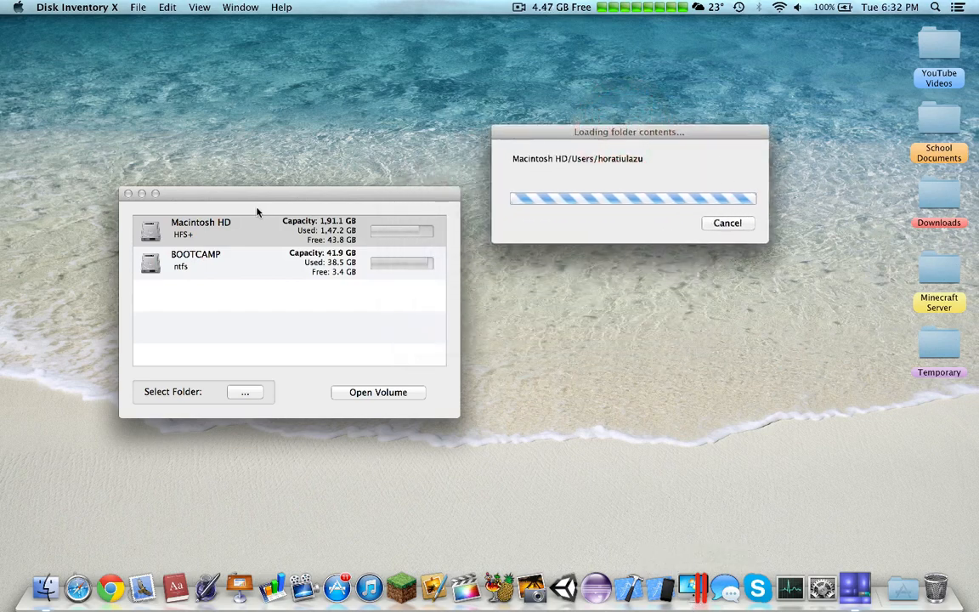
mouse_move(634, 592)
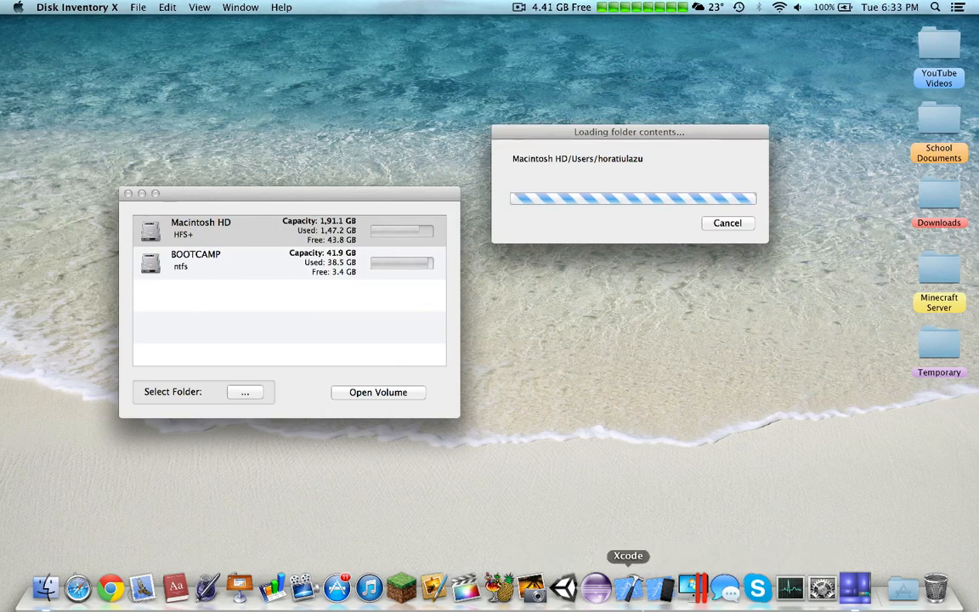
mouse_move(724, 602)
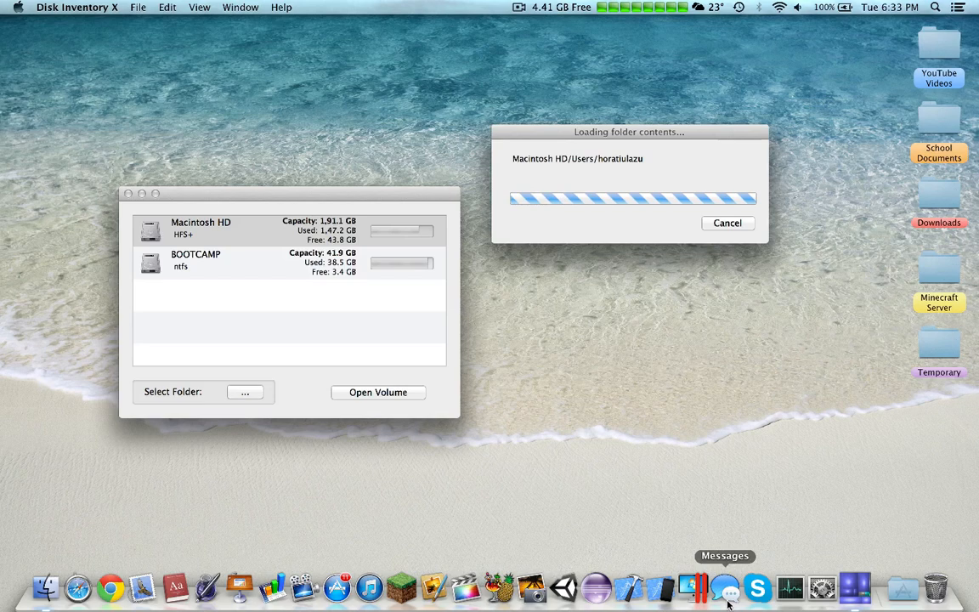
mouse_move(592, 185)
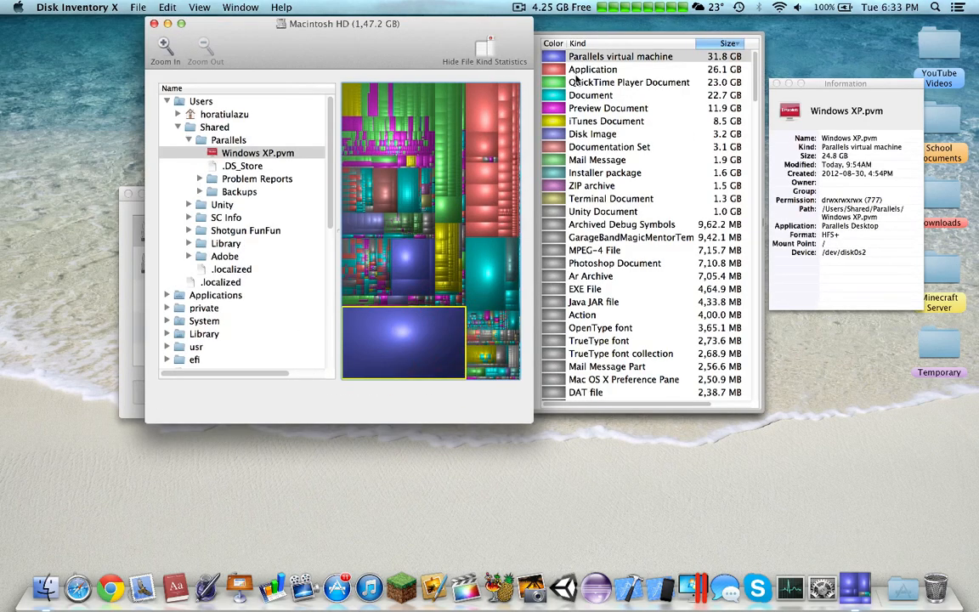
Step: Inspect the space used by Windows XP.pvm, Xcode, Unity and iMovie in the treemap
left_click(620, 56)
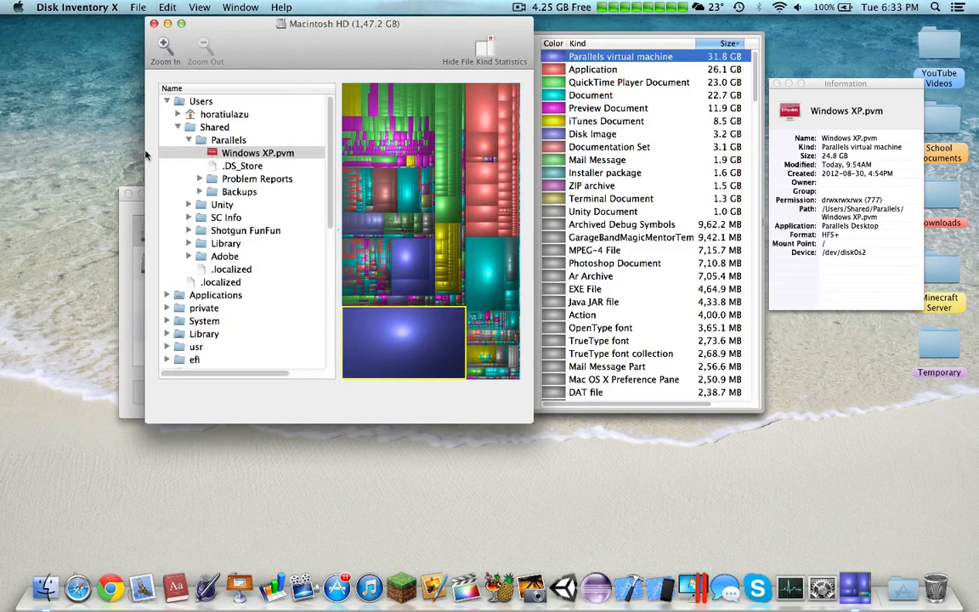
mouse_move(408, 360)
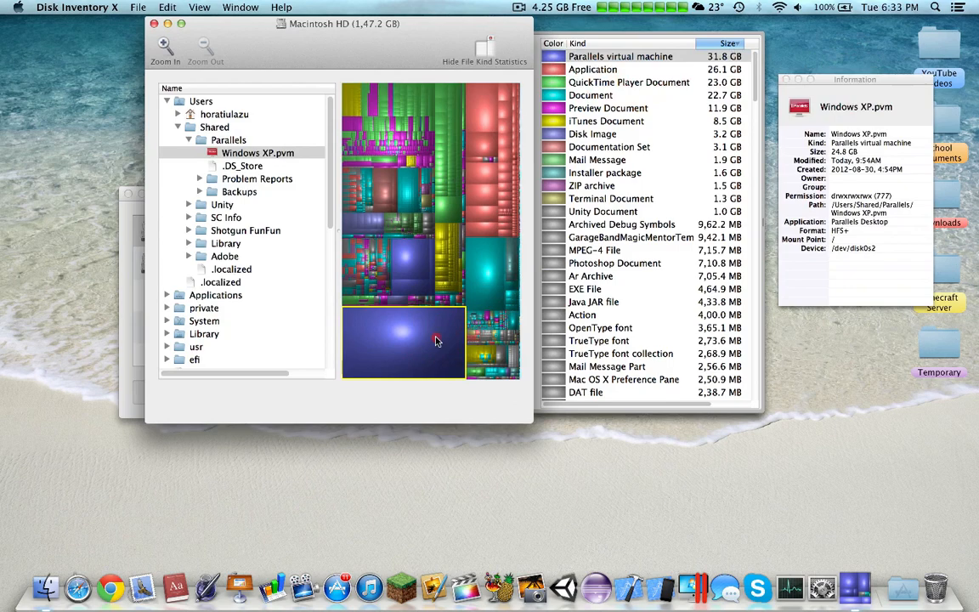
mouse_move(409, 271)
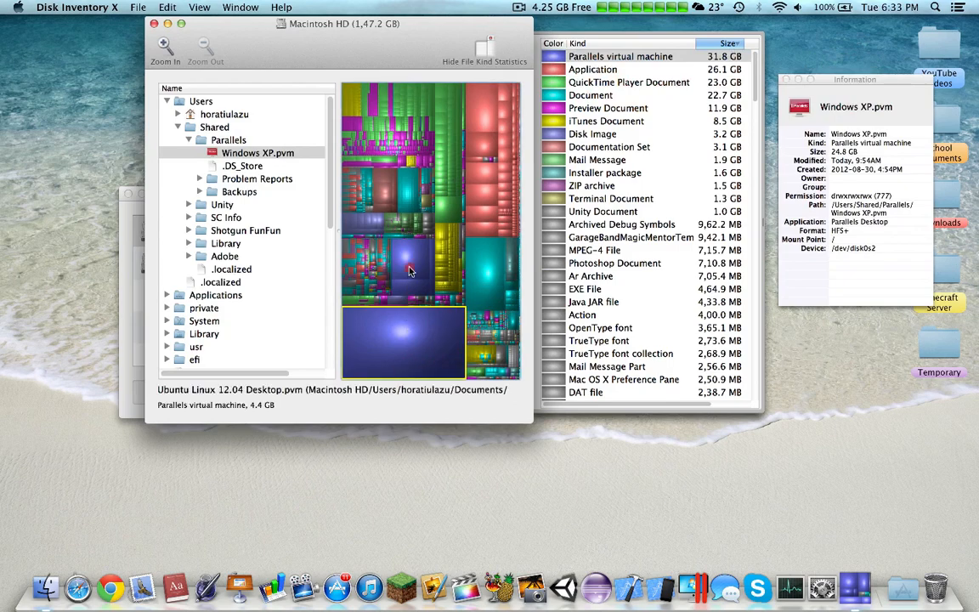
left_click(483, 105)
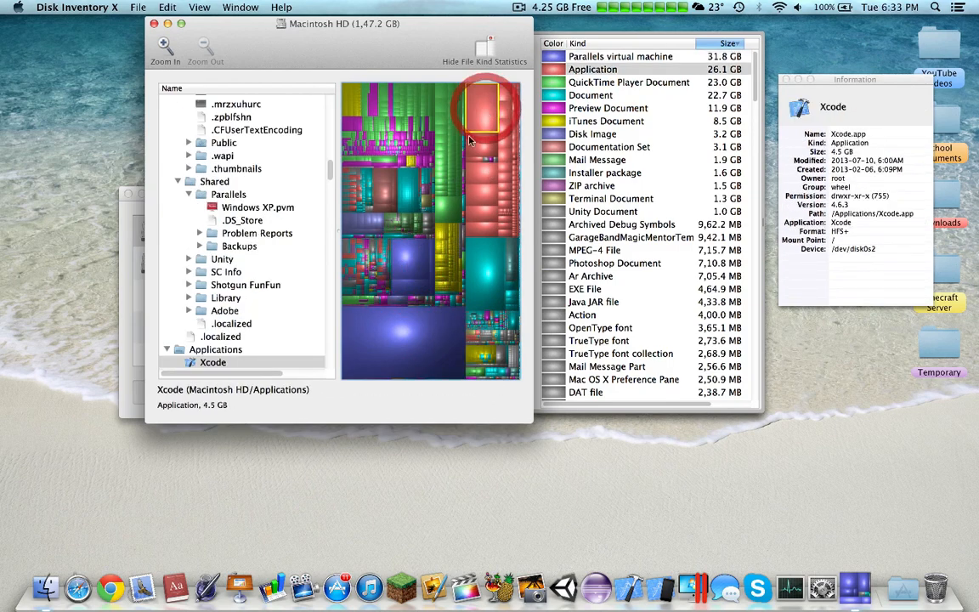
left_click(483, 147)
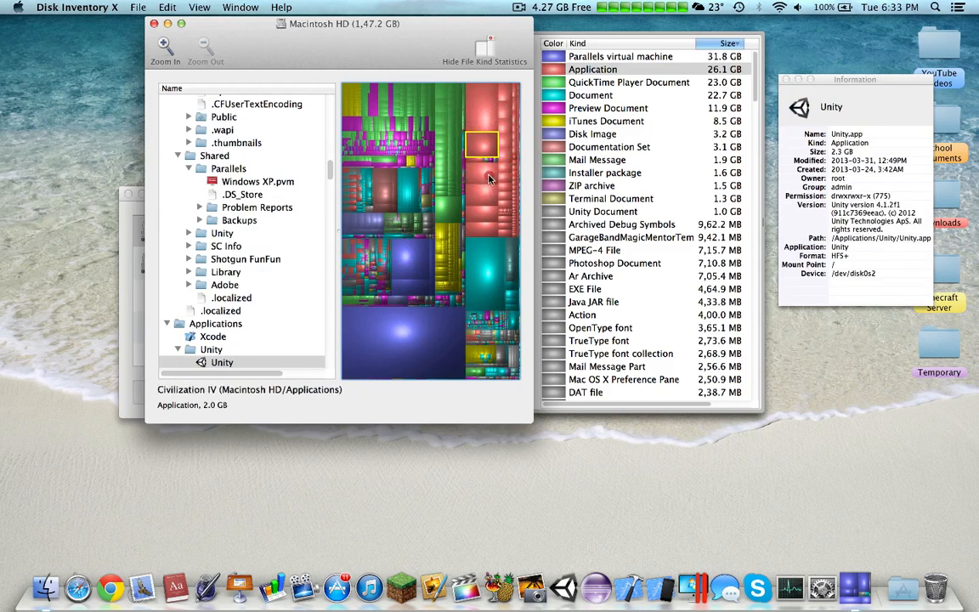
left_click(479, 214)
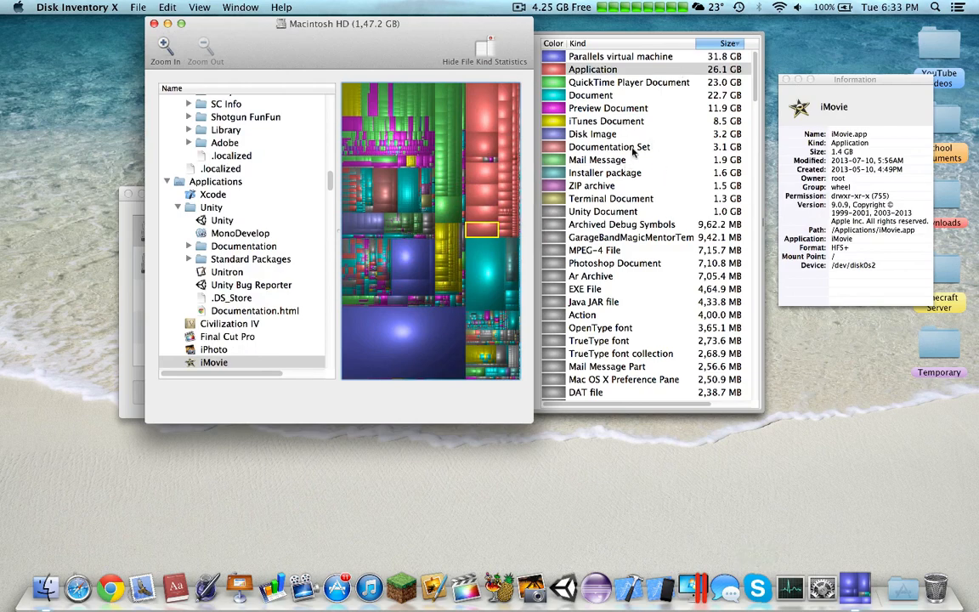
Step: Highlight where Mail Message and Documentation Set files take space, then close the map
left_click(598, 159)
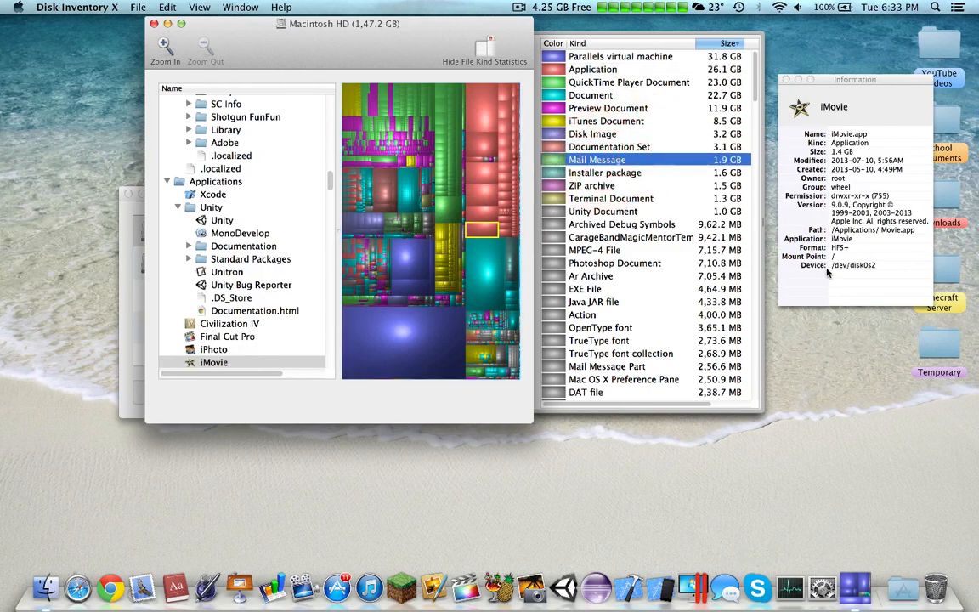
left_click(595, 68)
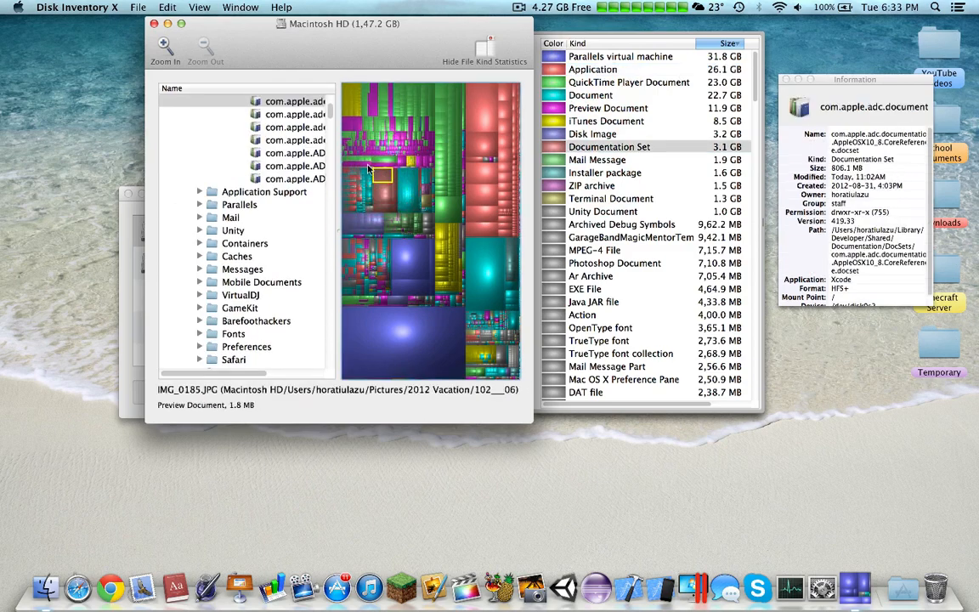
right_click(281, 185)
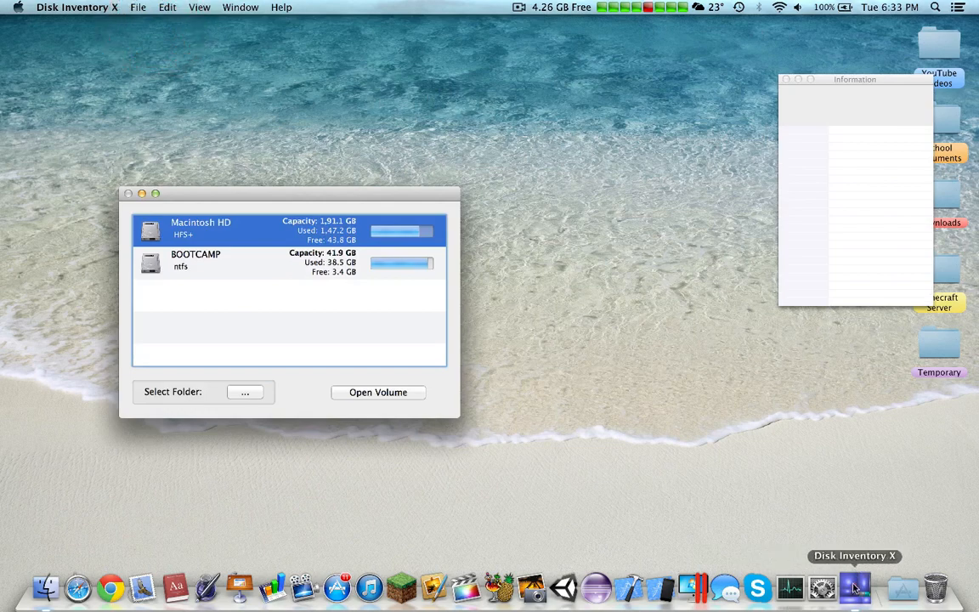
Step: Force quit the unresponsive Disk Inventory X and page through Launchpad to Disk Doctor
right_click(854, 586)
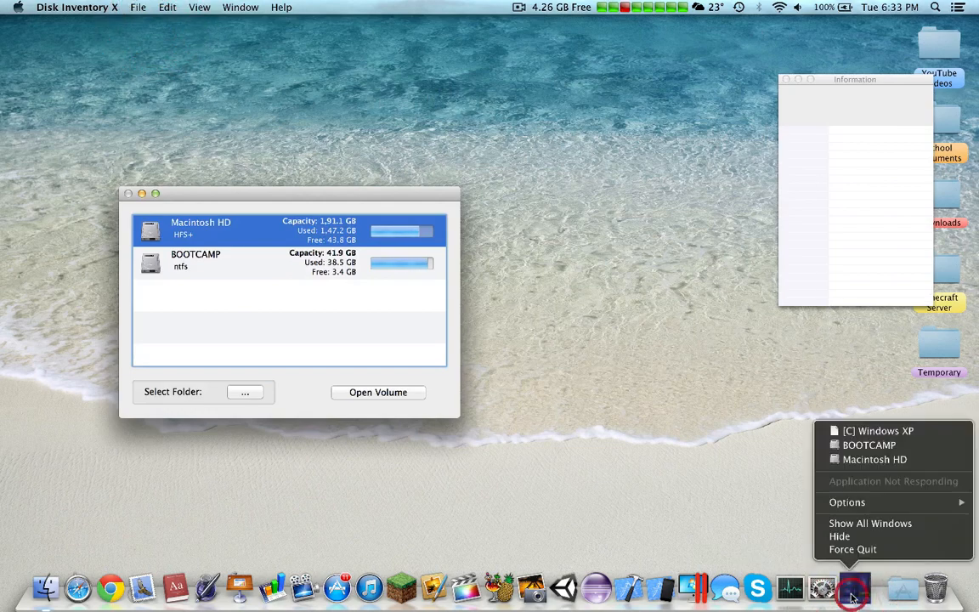
left_click(852, 549)
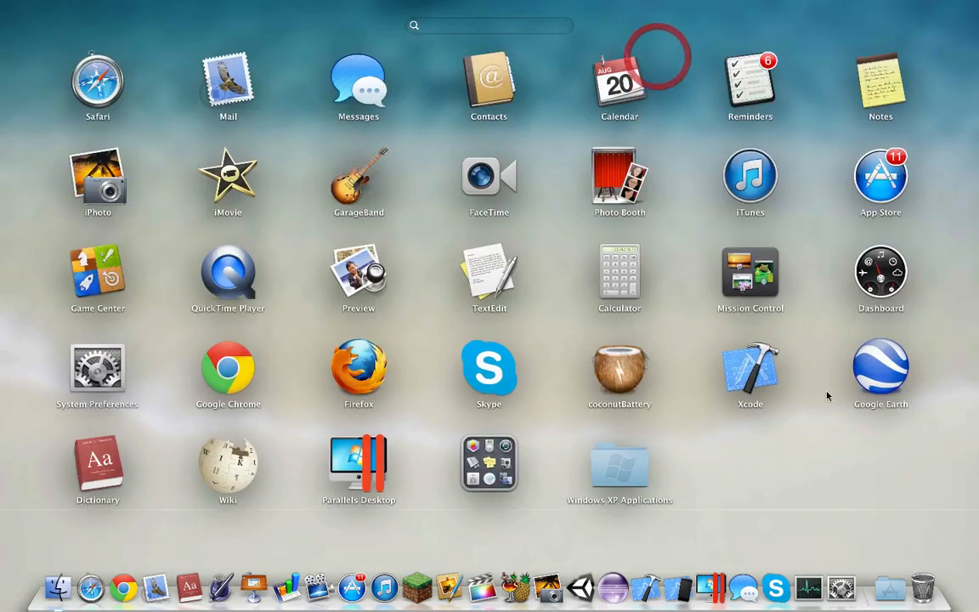
scroll("left", 3)
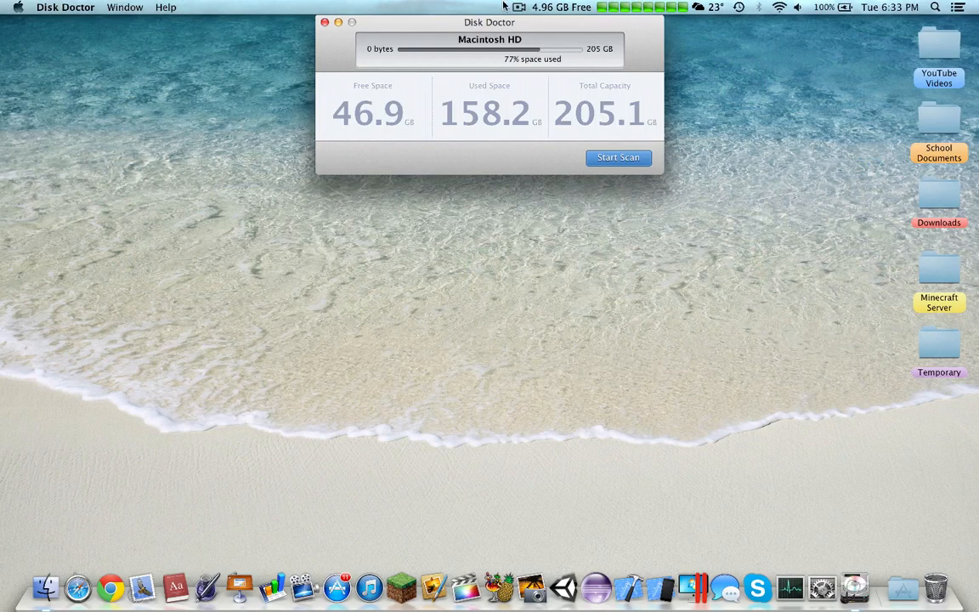
Step: Scan Macintosh HD, then clean the selected junk categories (600.5 MB) without a Time Machine backup
left_click_drag(490, 23, 476, 111)
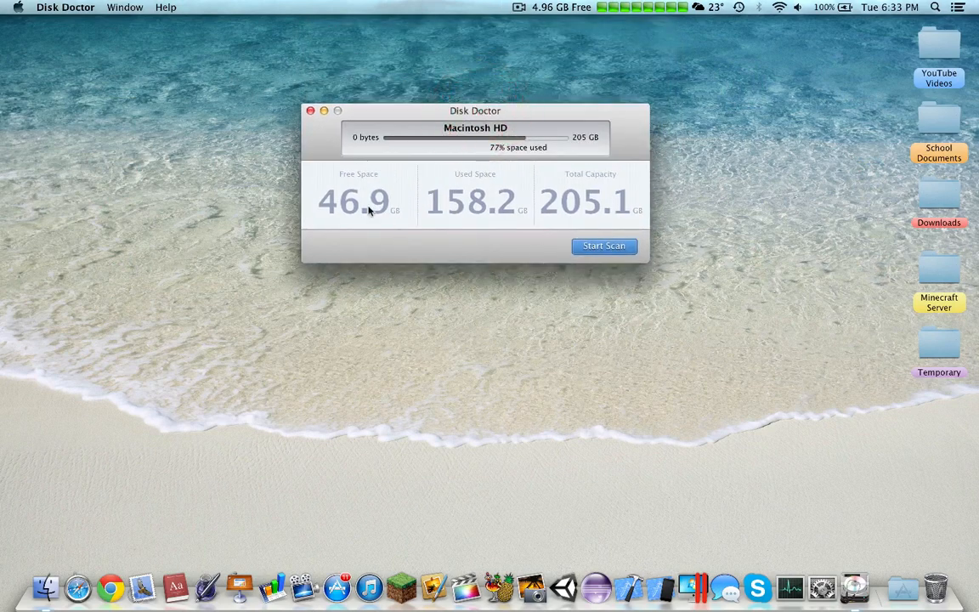
left_click(603, 245)
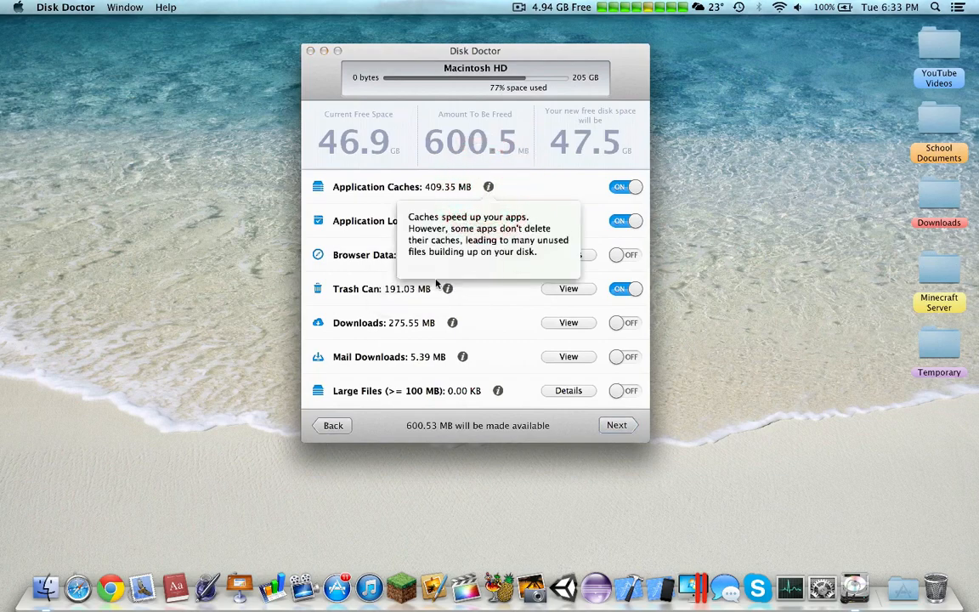
mouse_move(496, 343)
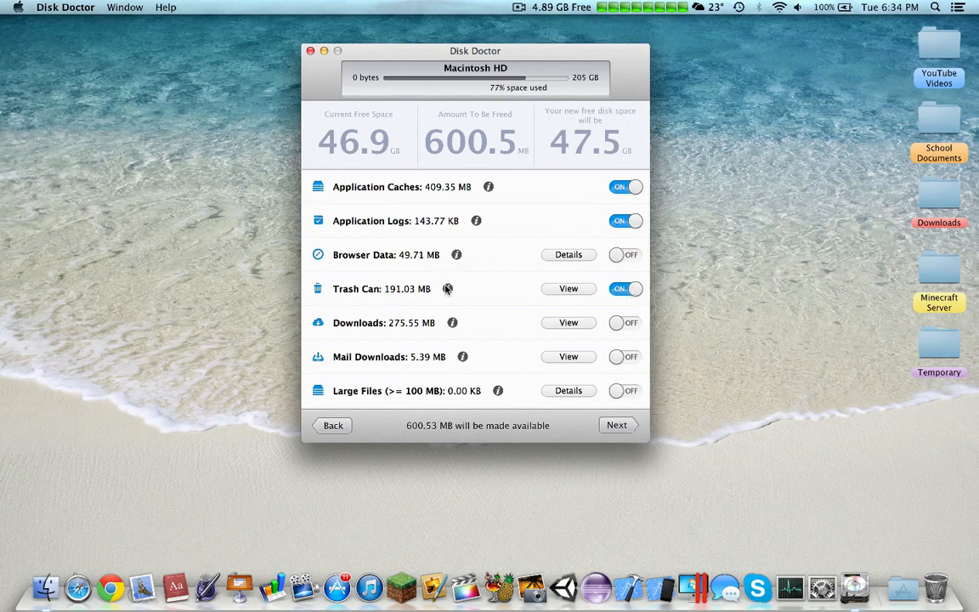
left_click(616, 425)
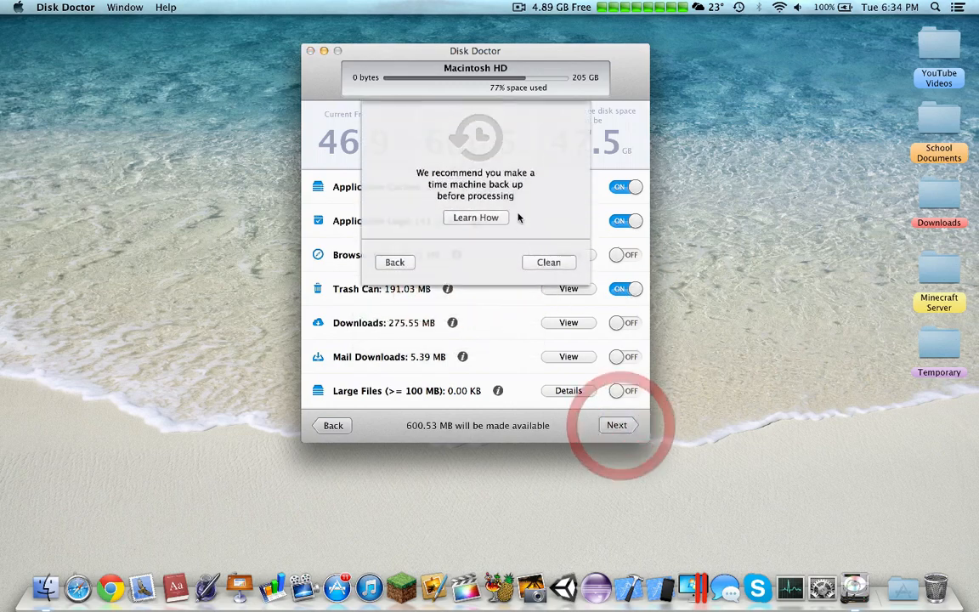
left_click(547, 262)
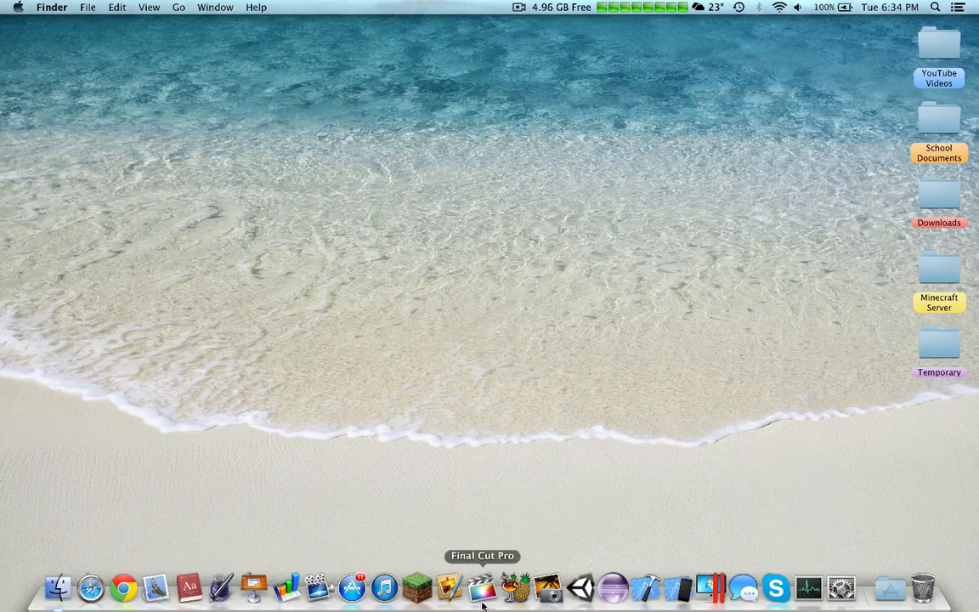
Step: Show the Launchpad app grid and swipe to a later page of games and utilities
left_click(456, 581)
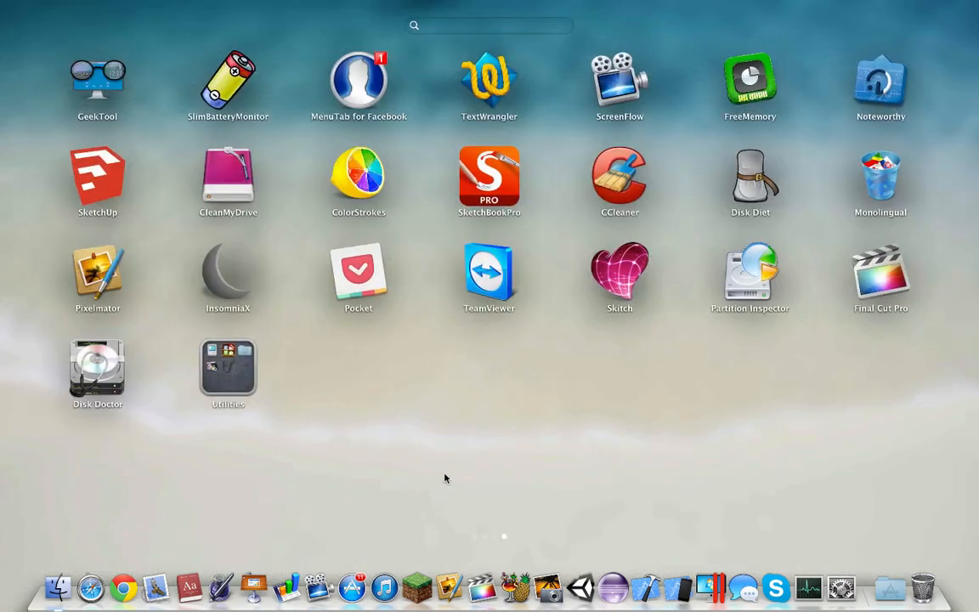
scroll("left", 3)
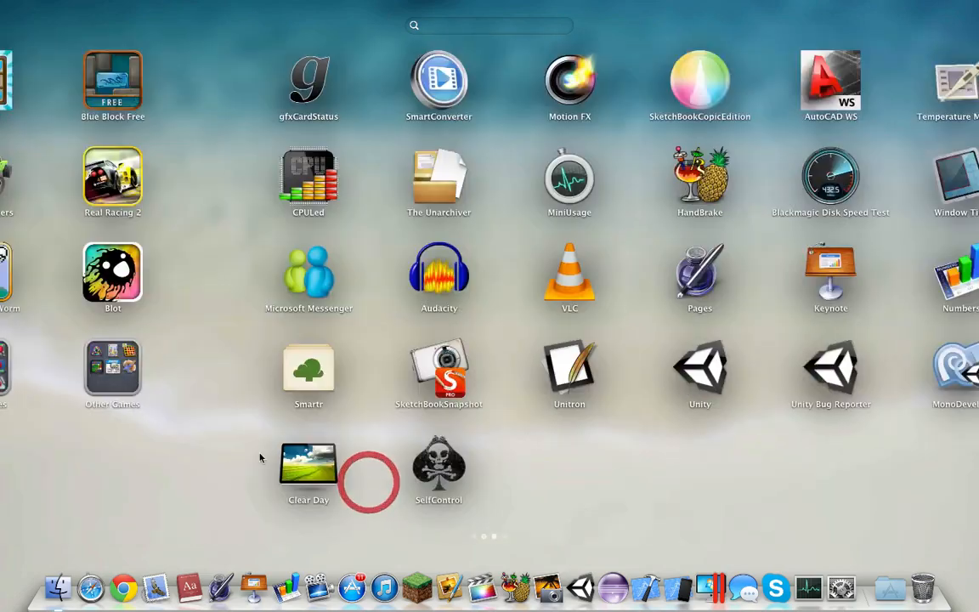